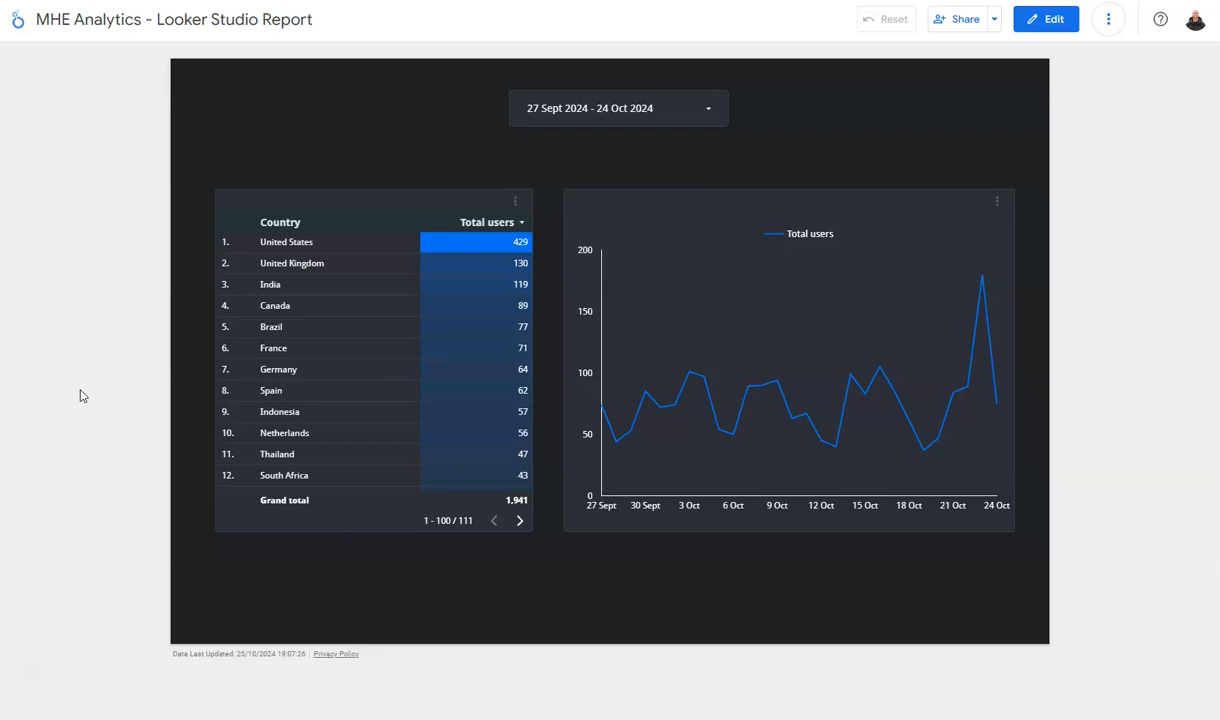
mouse_move(396, 308)
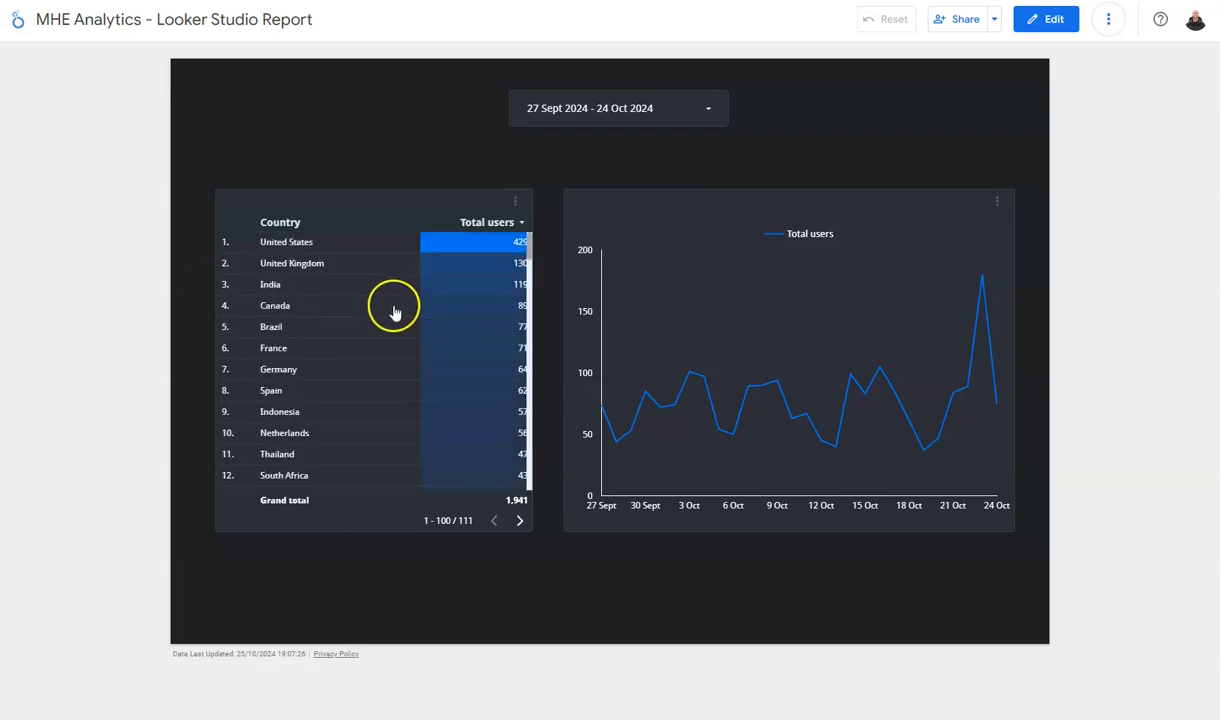
mouse_move(344, 328)
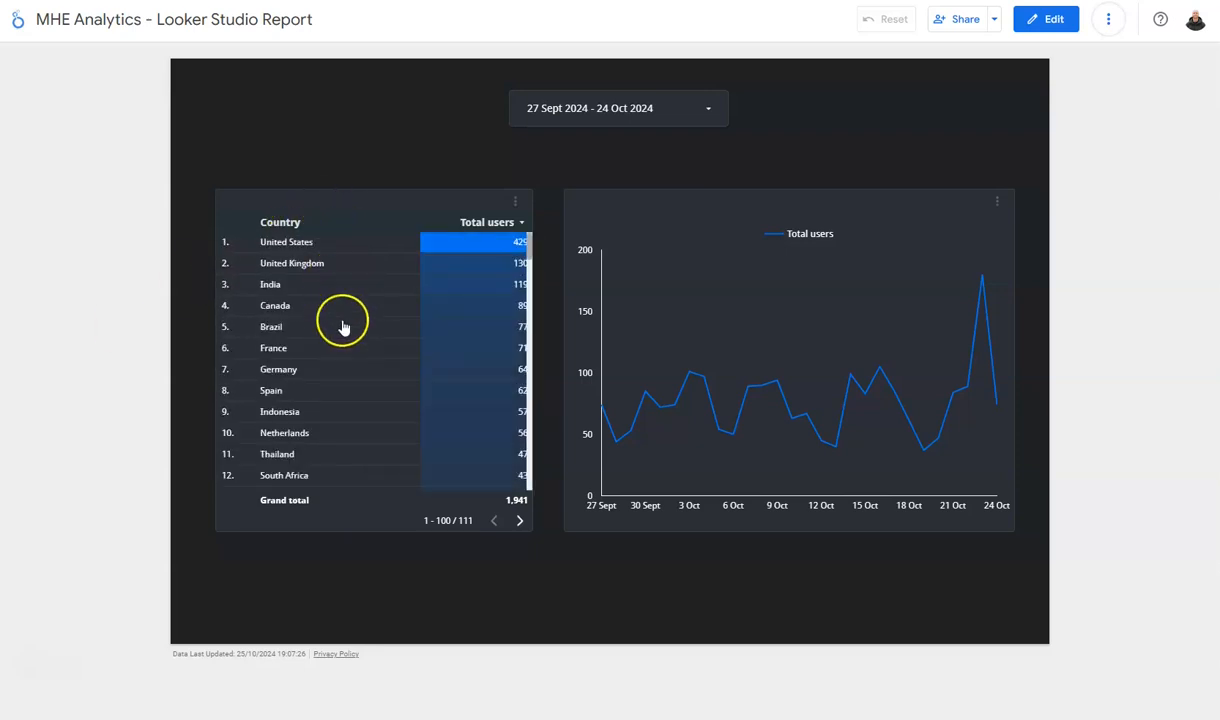
mouse_move(698, 352)
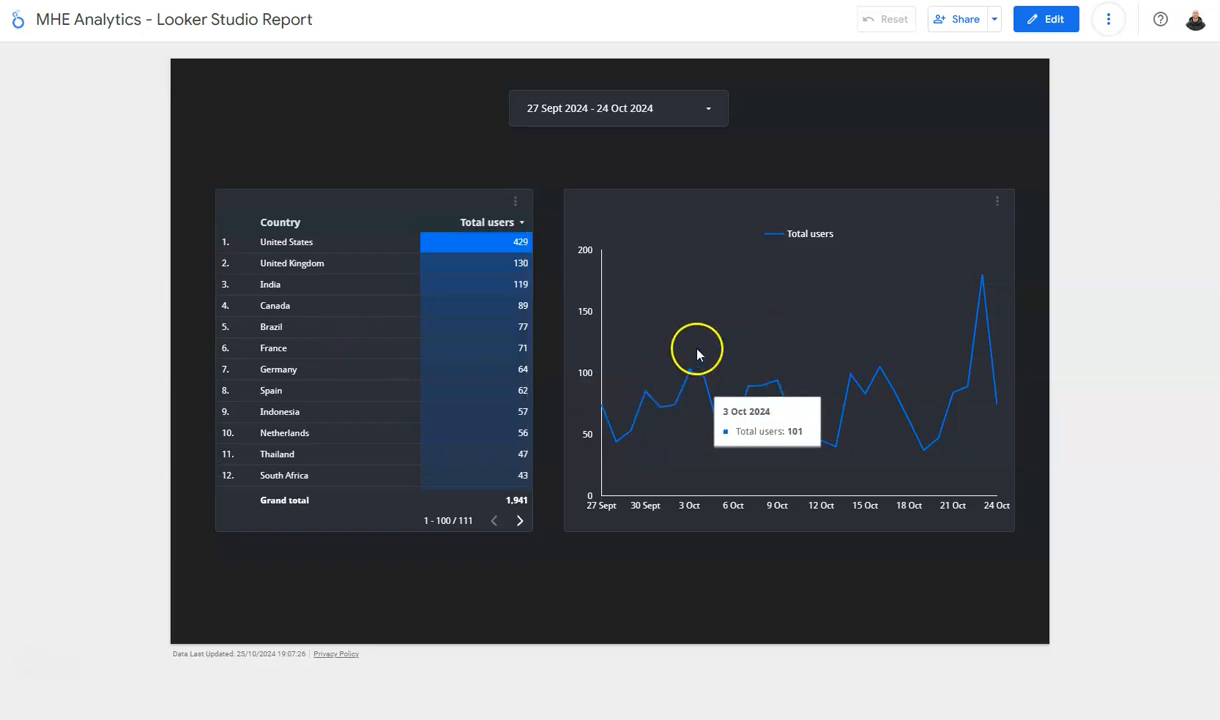
mouse_move(964, 284)
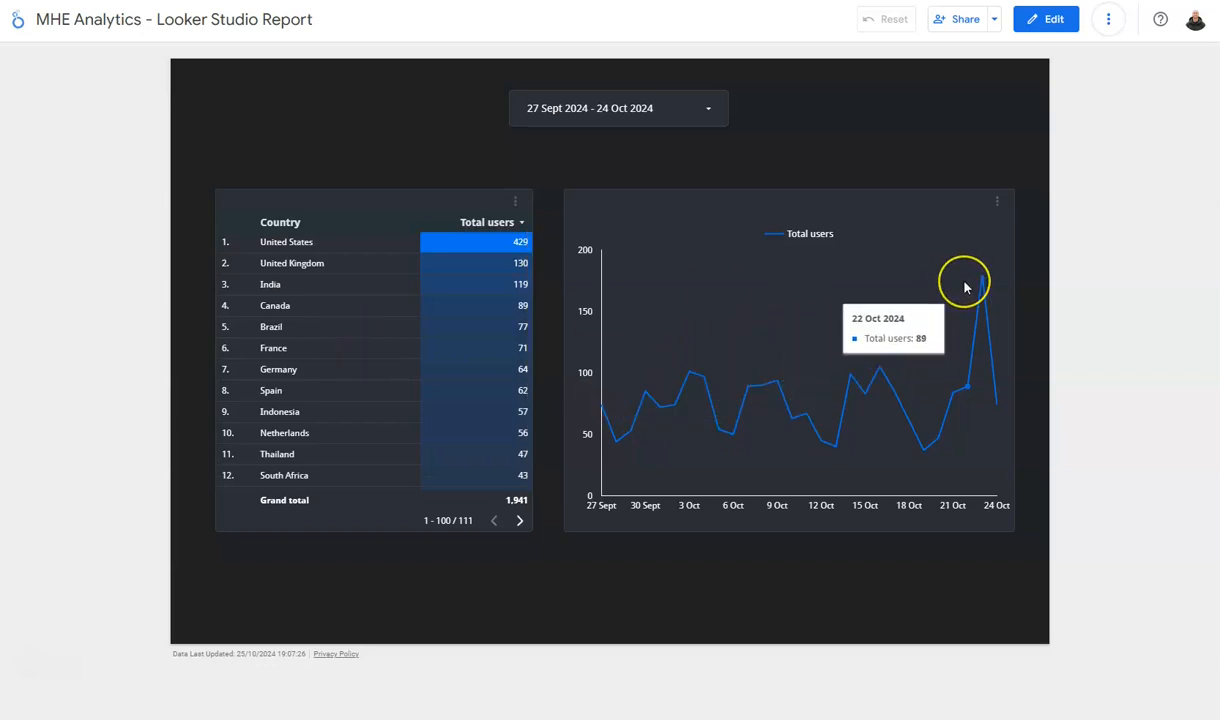
Step: Enter edit mode and select the country table to configure its dimensions
scroll("down", 3)
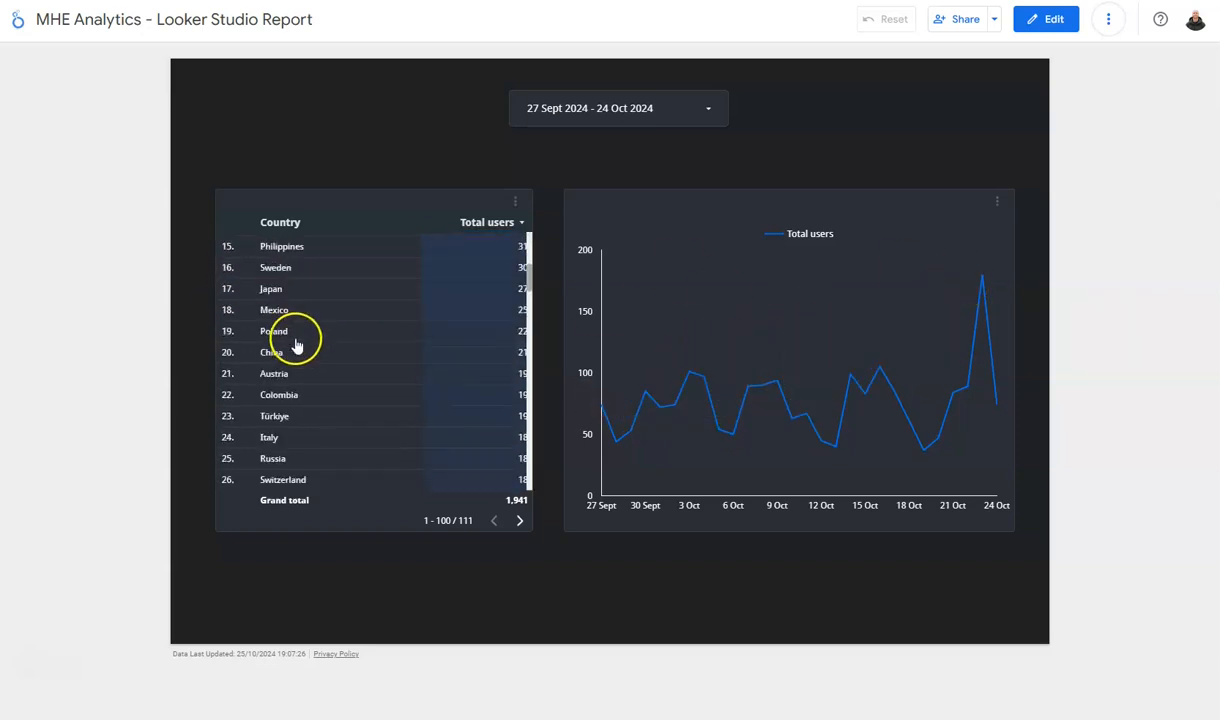
scroll("down", 3)
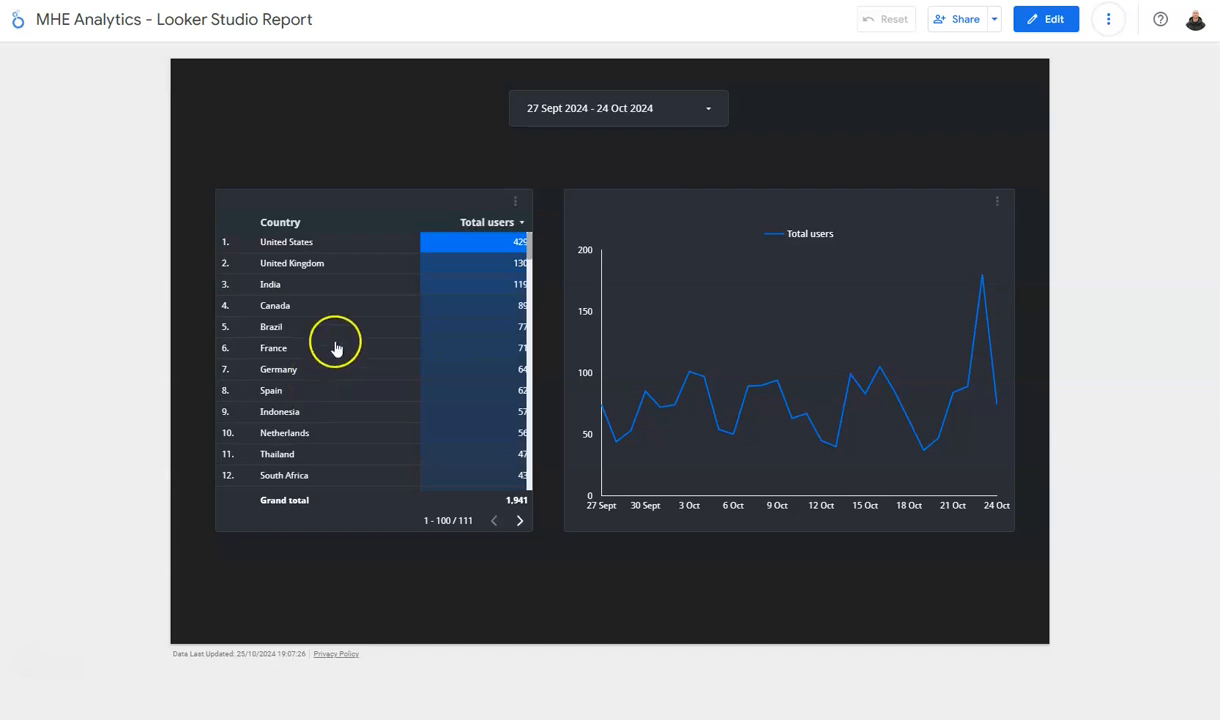
left_click(1046, 18)
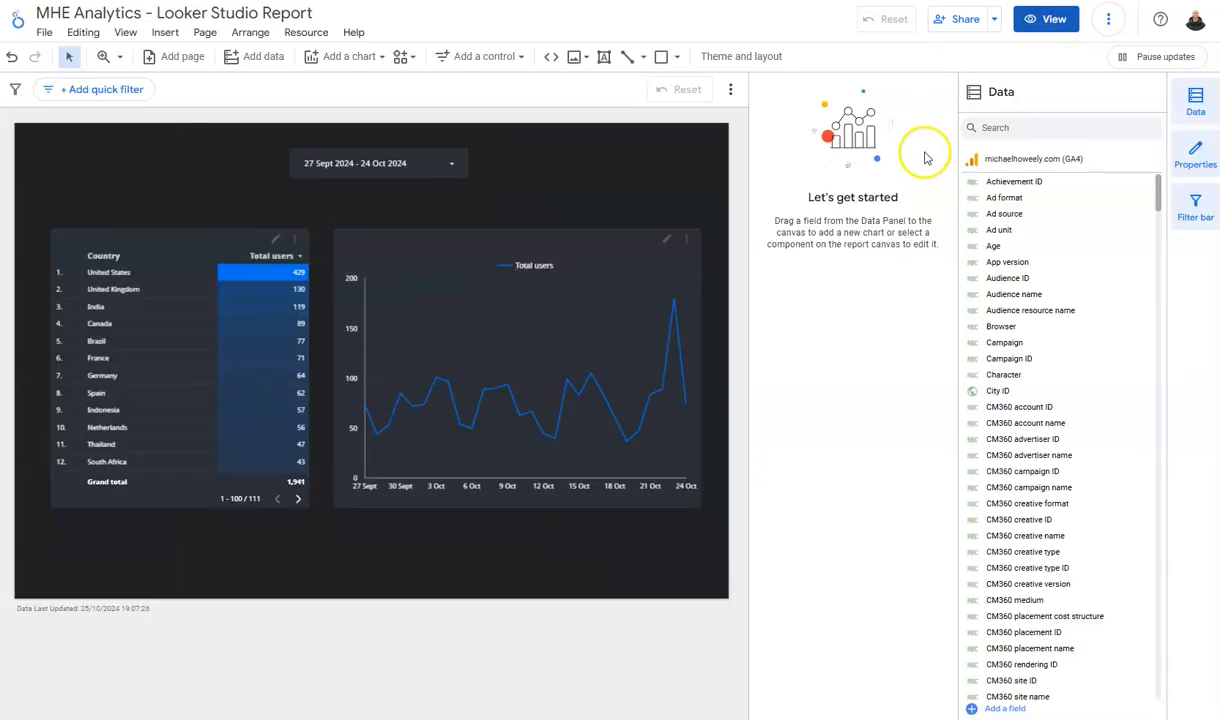
left_click(180, 370)
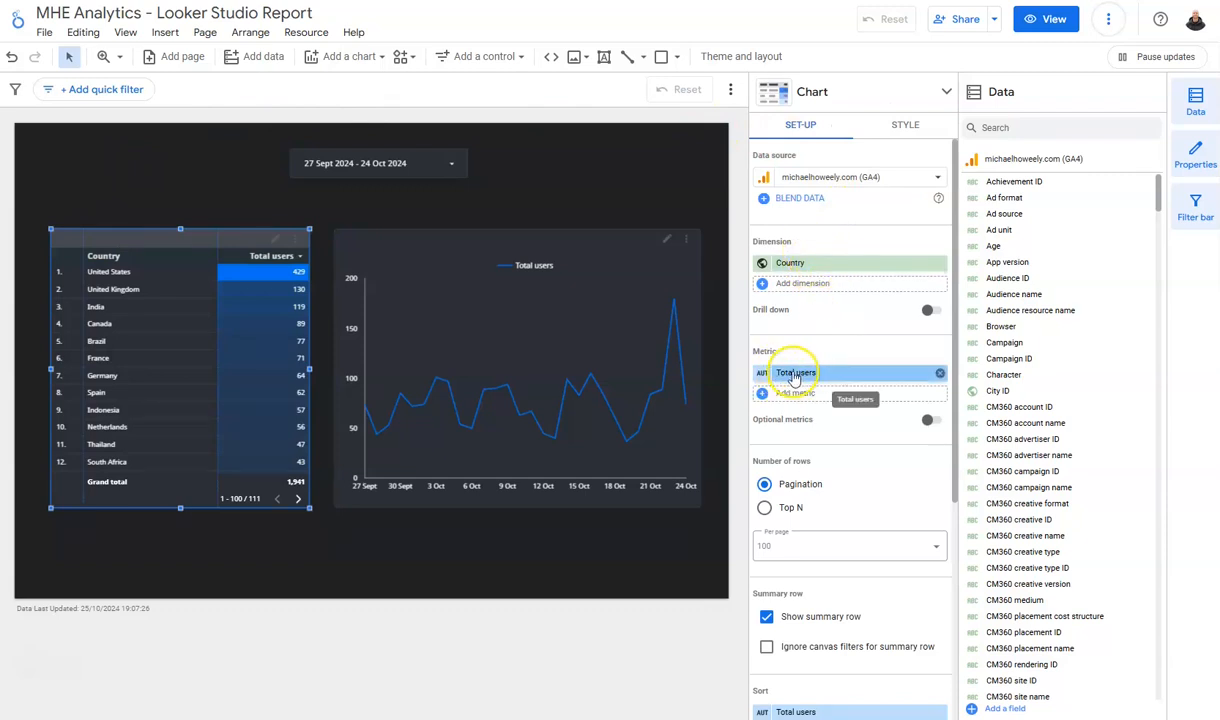
mouse_move(762, 312)
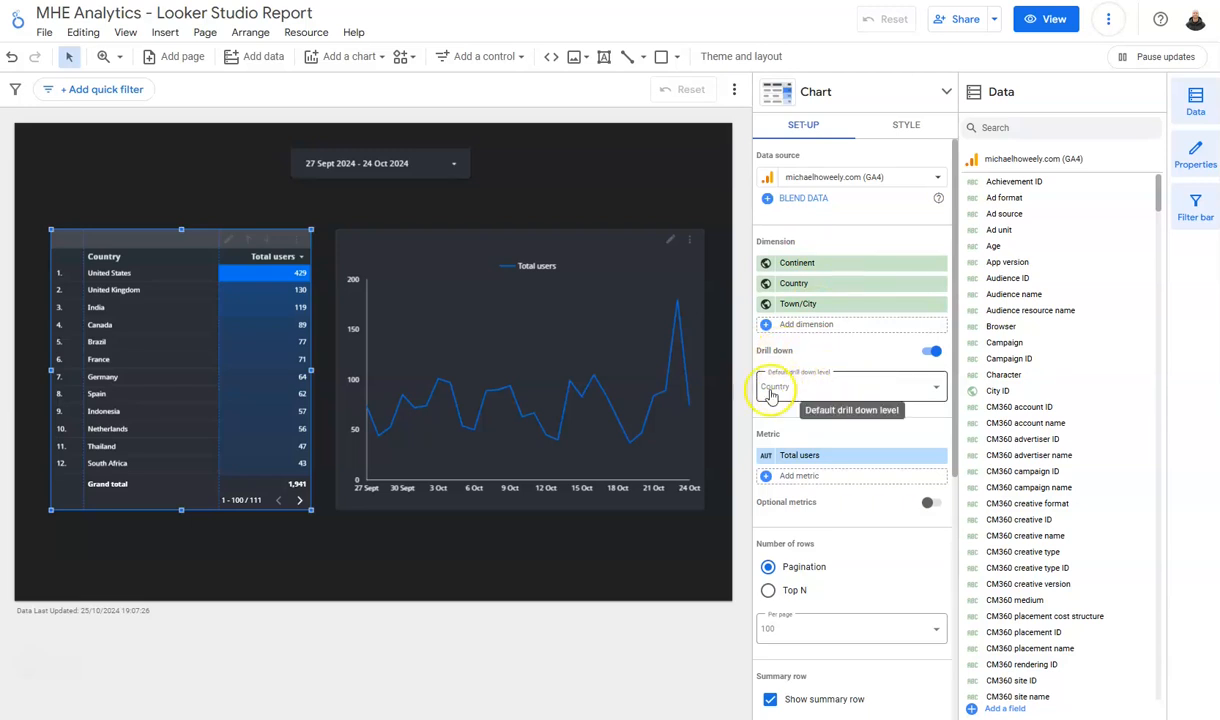
Step: In view mode, drill the table up to Continent, down to Town/City and back to Country
left_click(1046, 18)
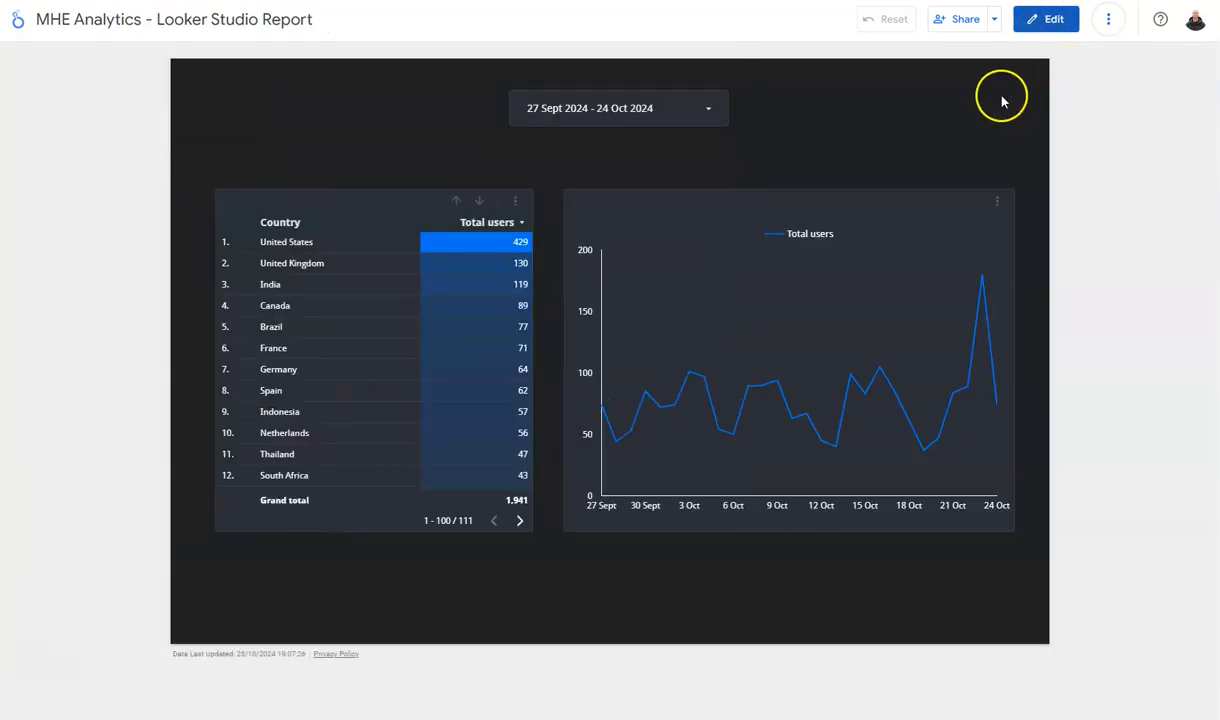
mouse_move(456, 200)
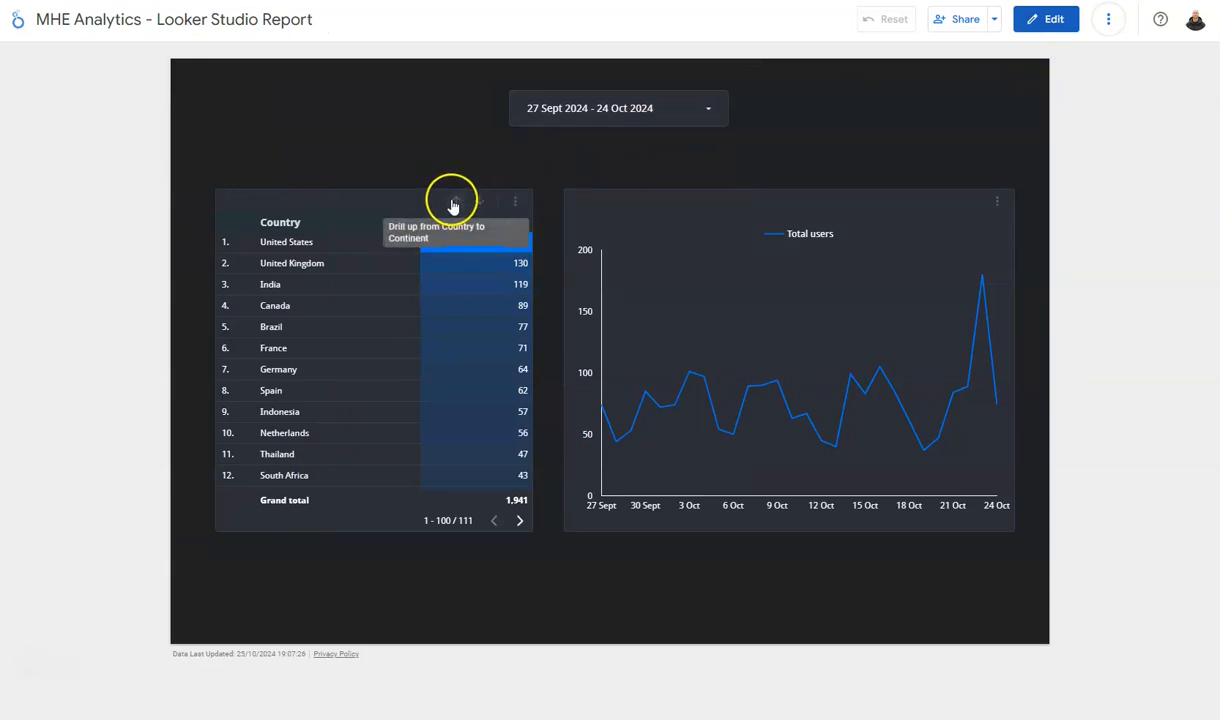
left_click(452, 200)
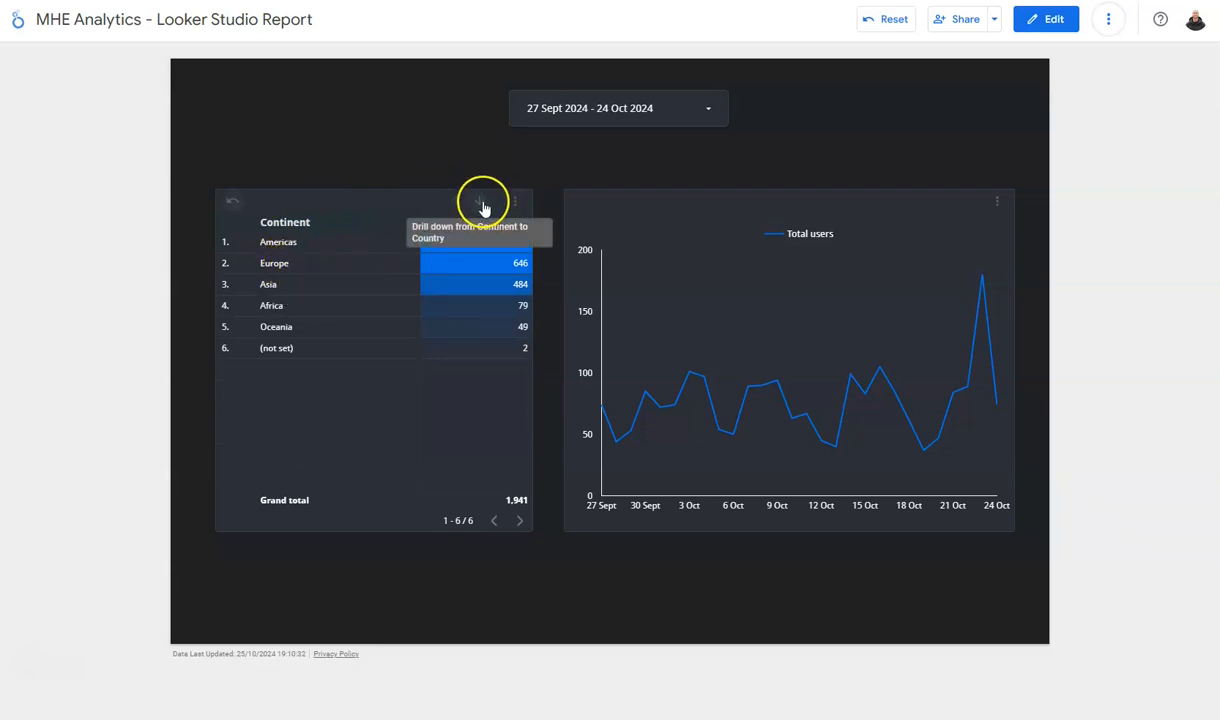
left_click(484, 204)
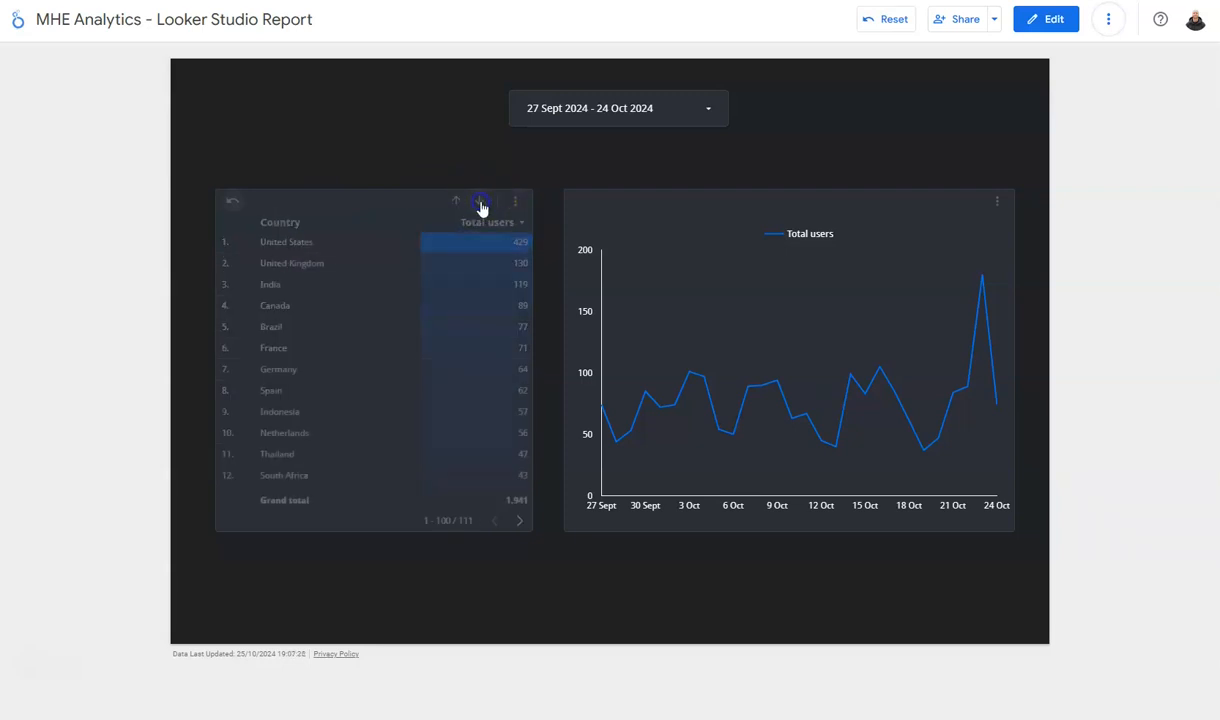
left_click(480, 202)
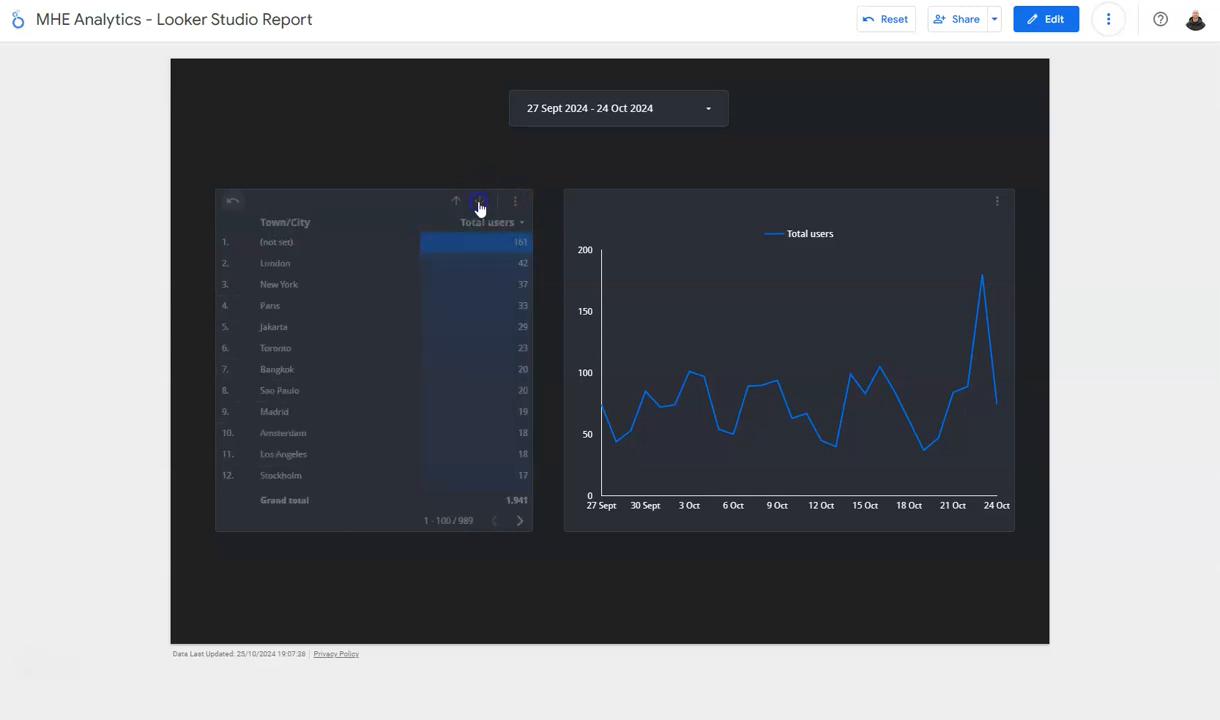
mouse_move(456, 200)
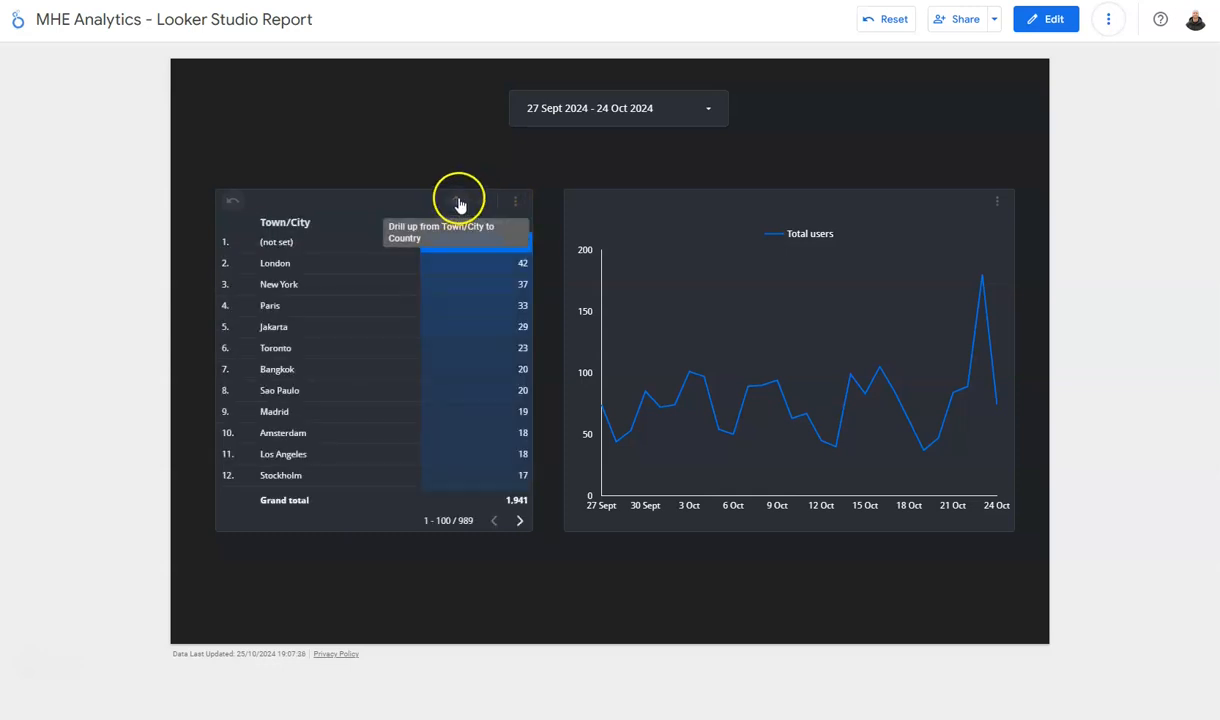
left_click(458, 200)
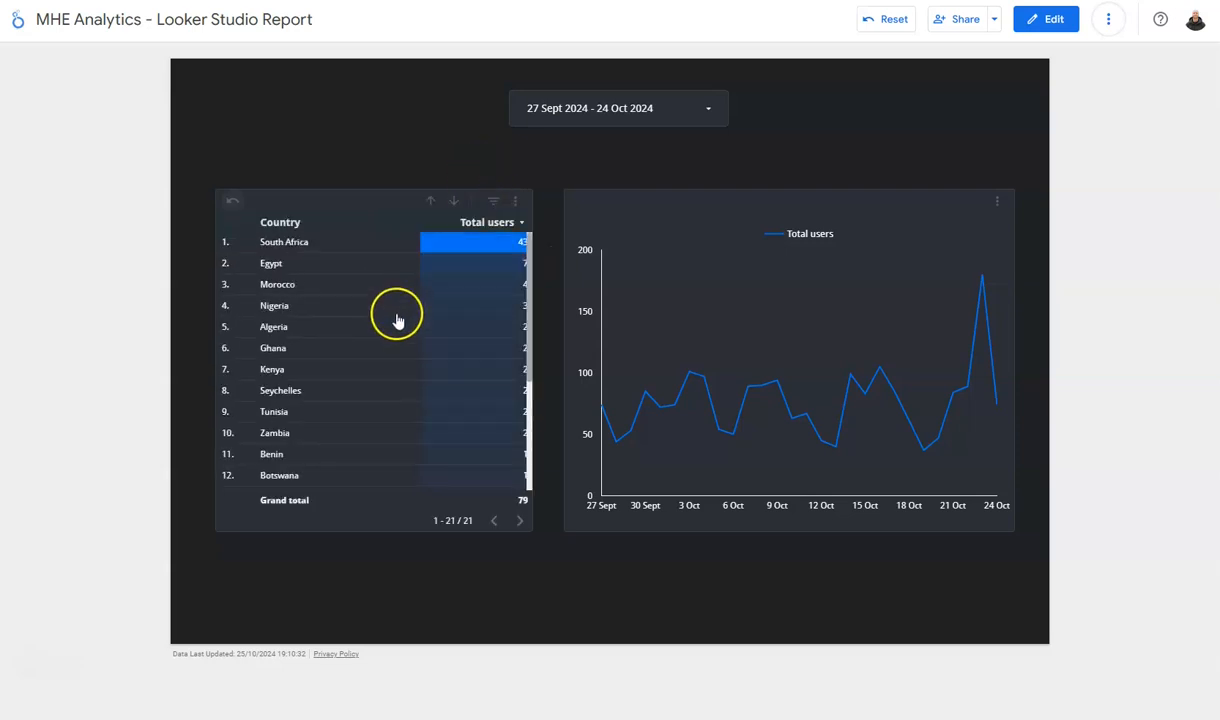
mouse_move(308, 246)
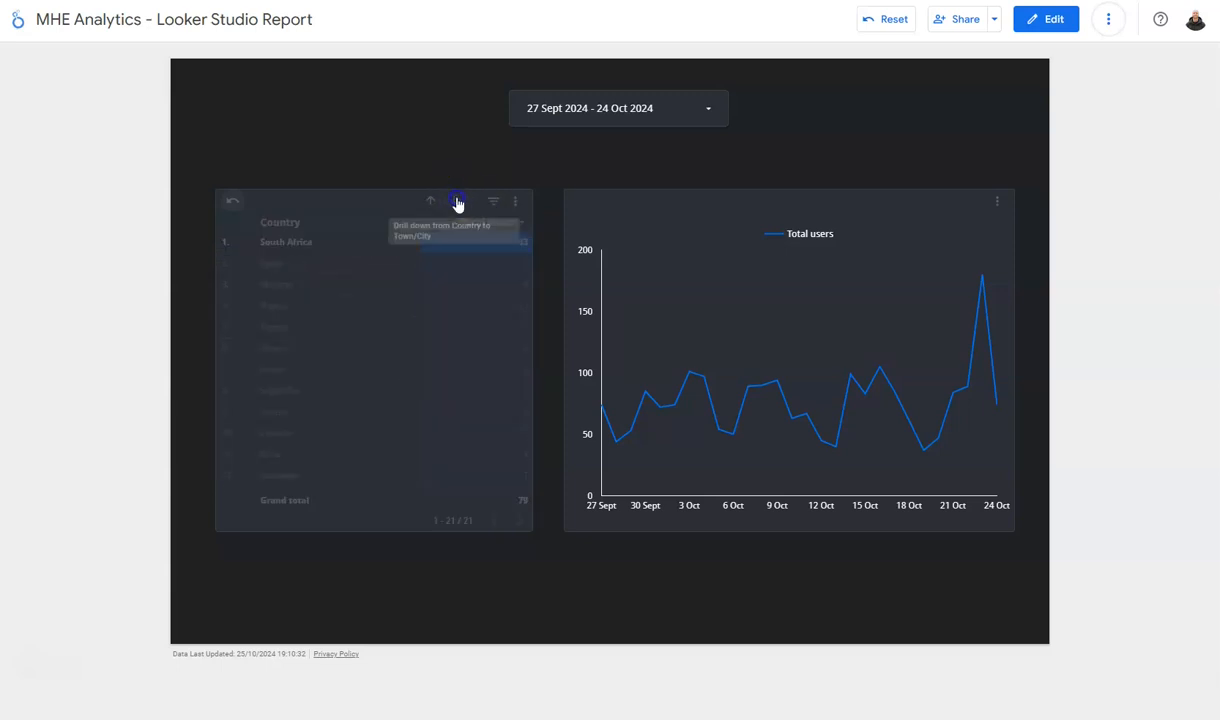
Step: Drill into South Africa to list its towns and cities by users
left_click(456, 200)
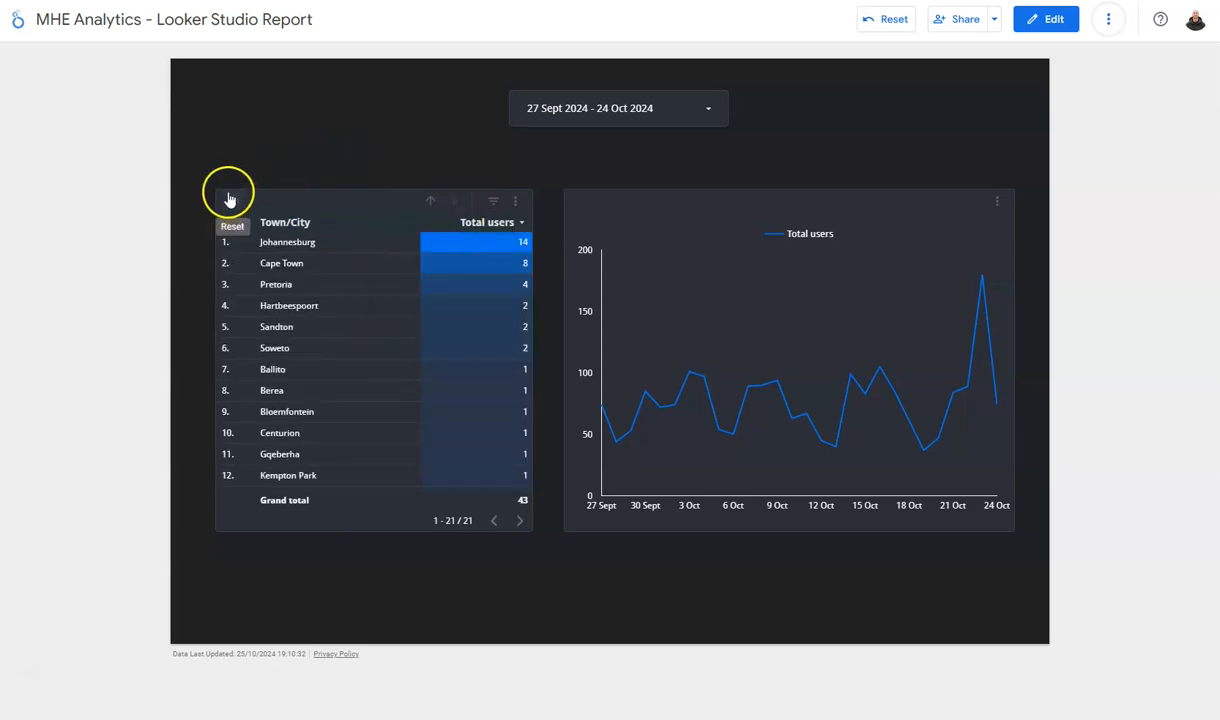
Step: Reset the table, drill into Canada, then drill from Continent back down to Country
left_click(232, 226)
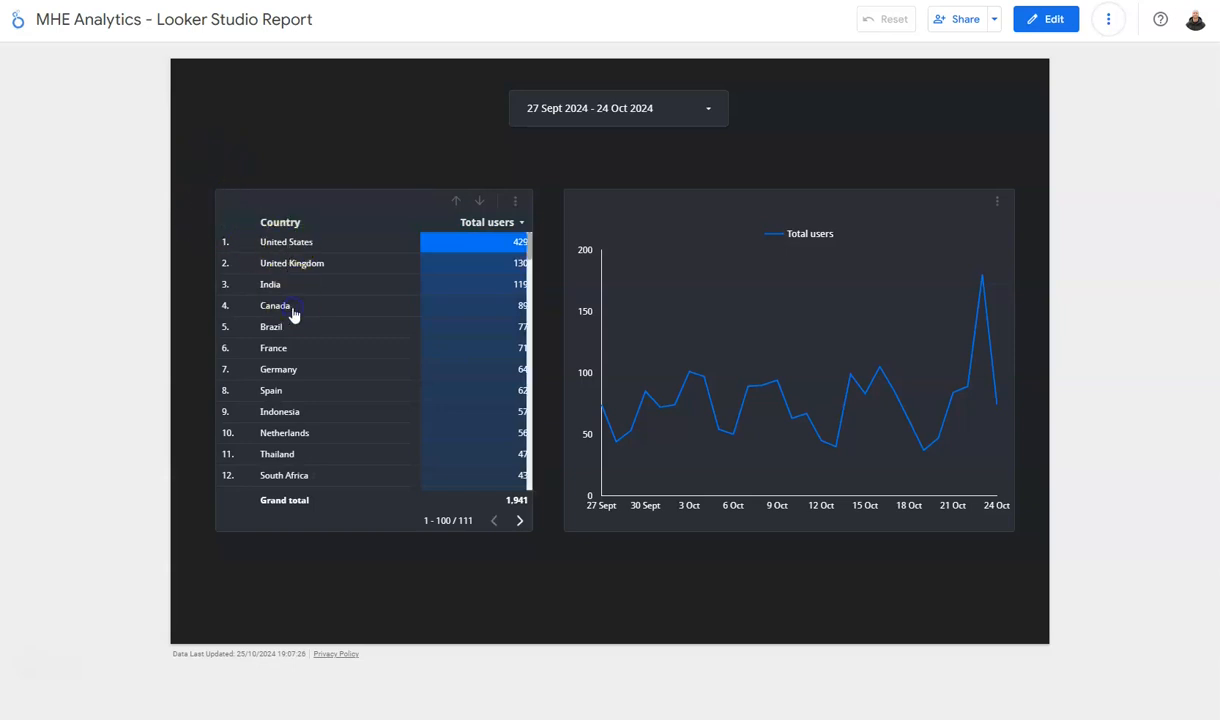
left_click(276, 304)
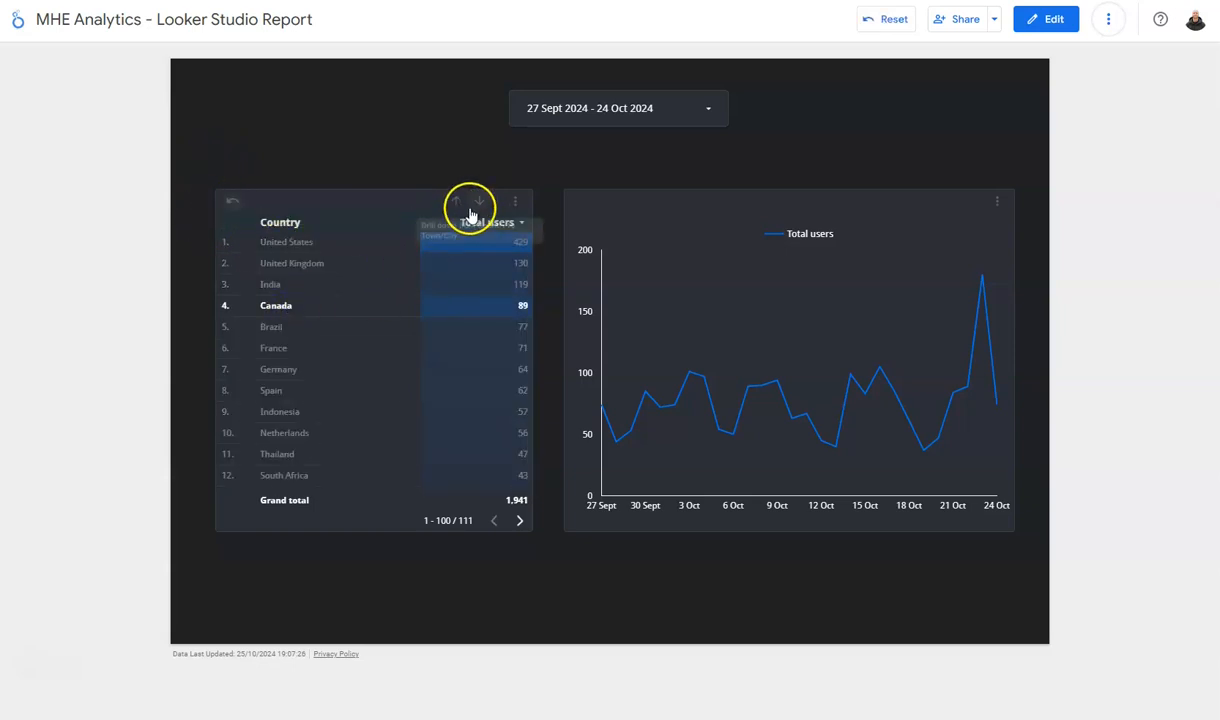
left_click(480, 200)
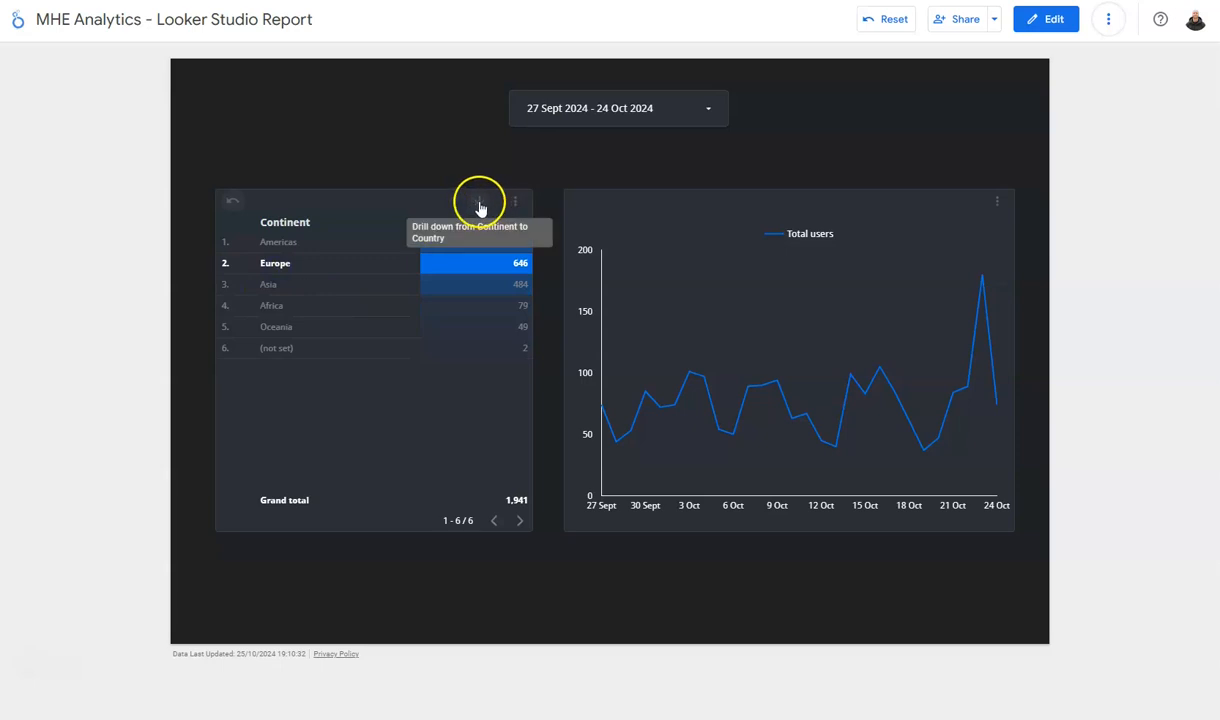
left_click(480, 200)
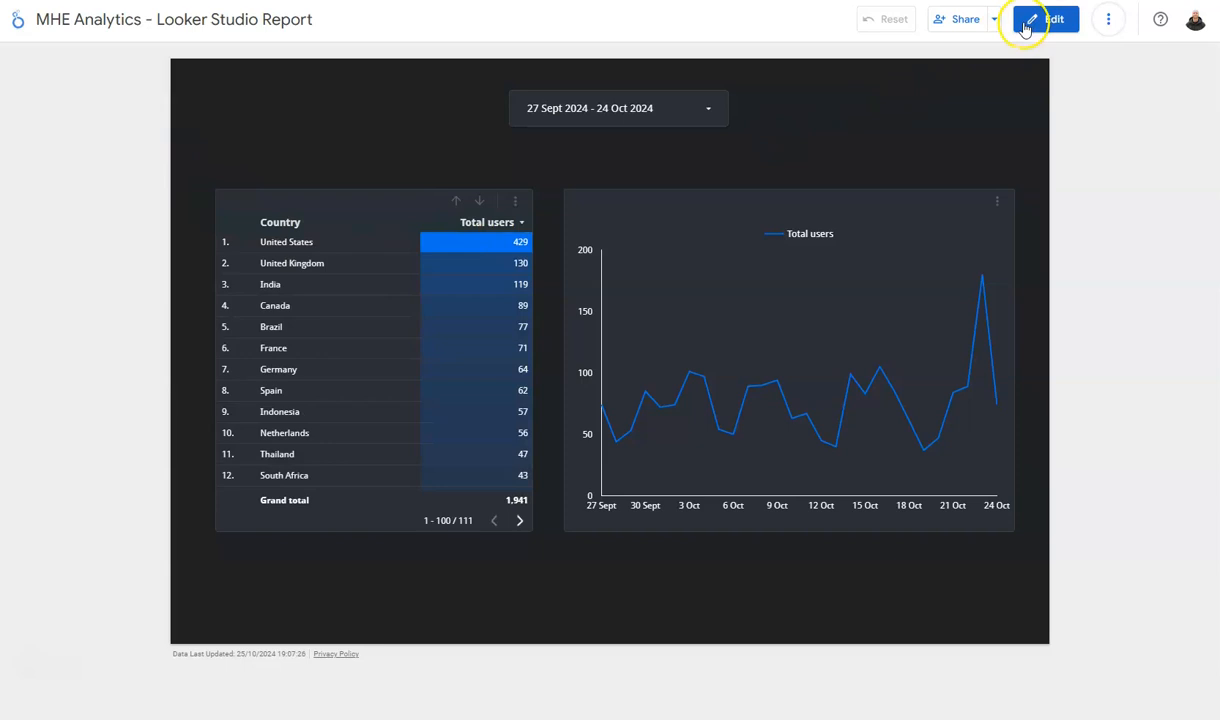
Step: Set the date control's default to an advanced range starting Today minus 2 Years and apply it
left_click(1044, 18)
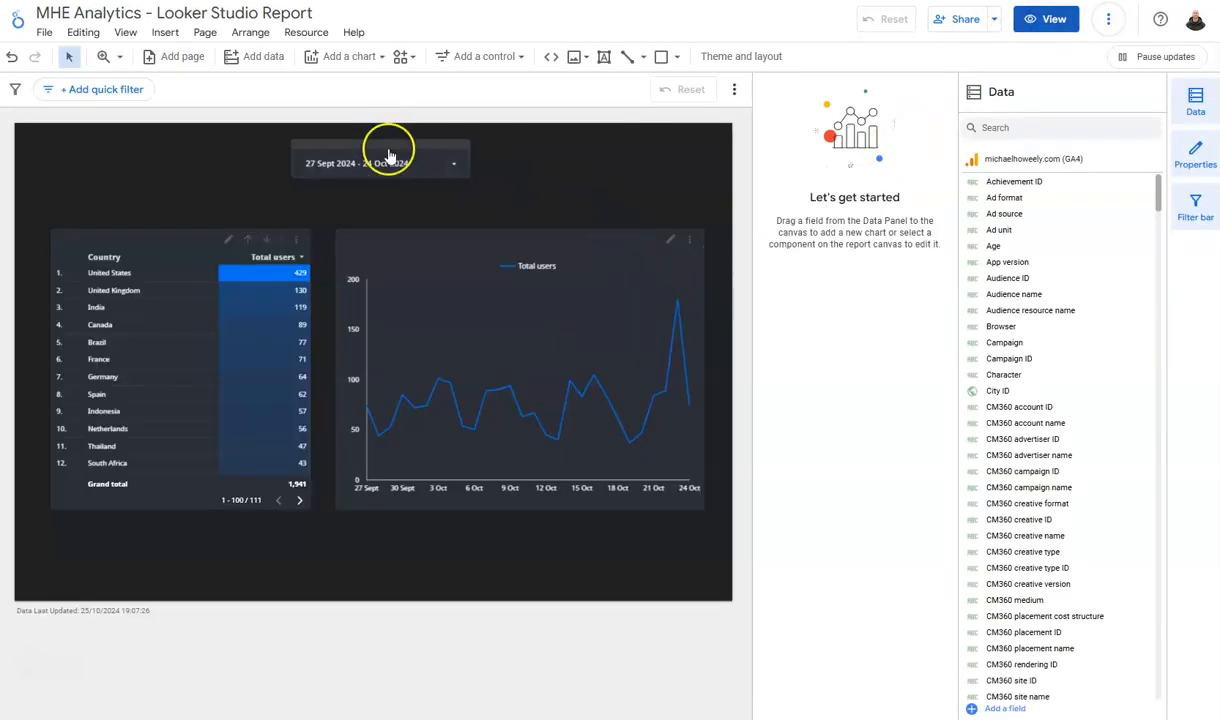
left_click(380, 164)
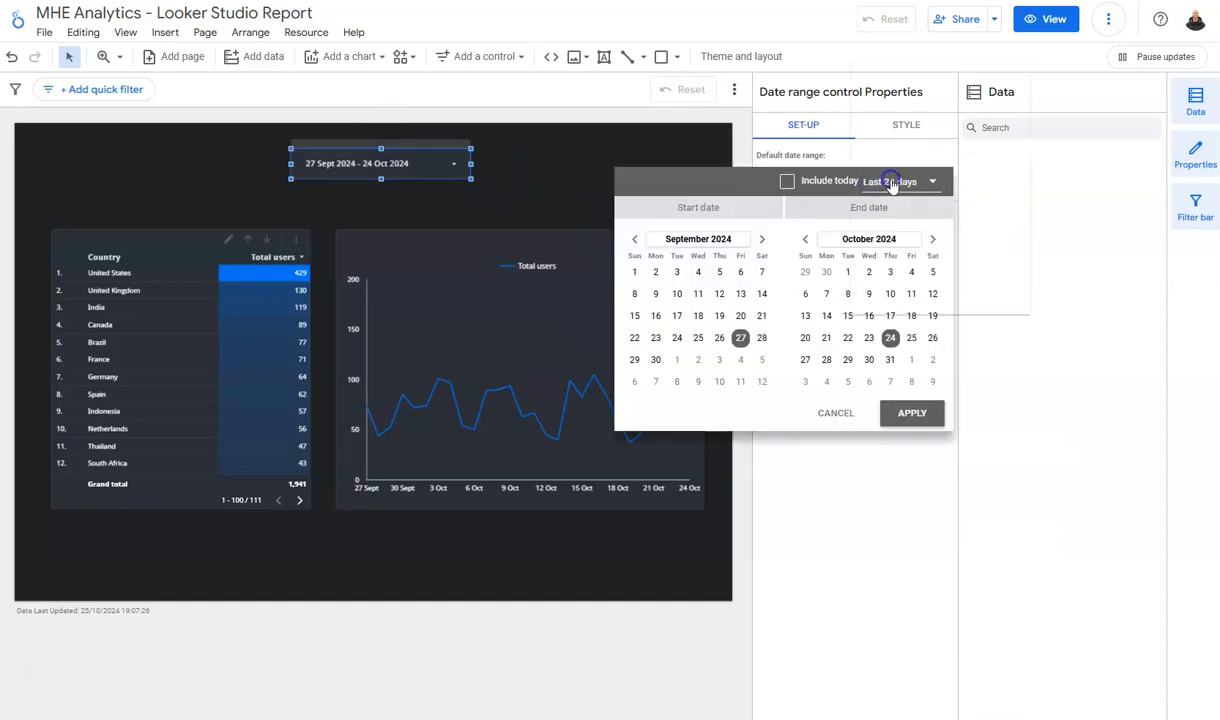
left_click(898, 180)
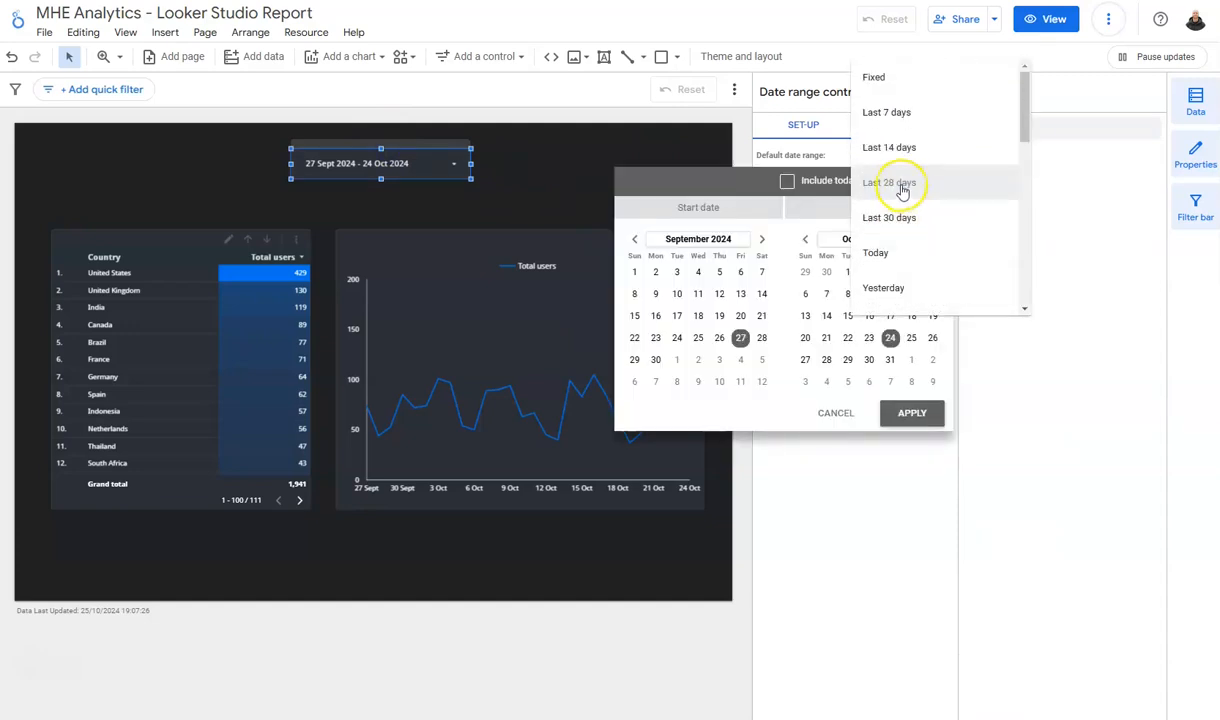
scroll("down", 3)
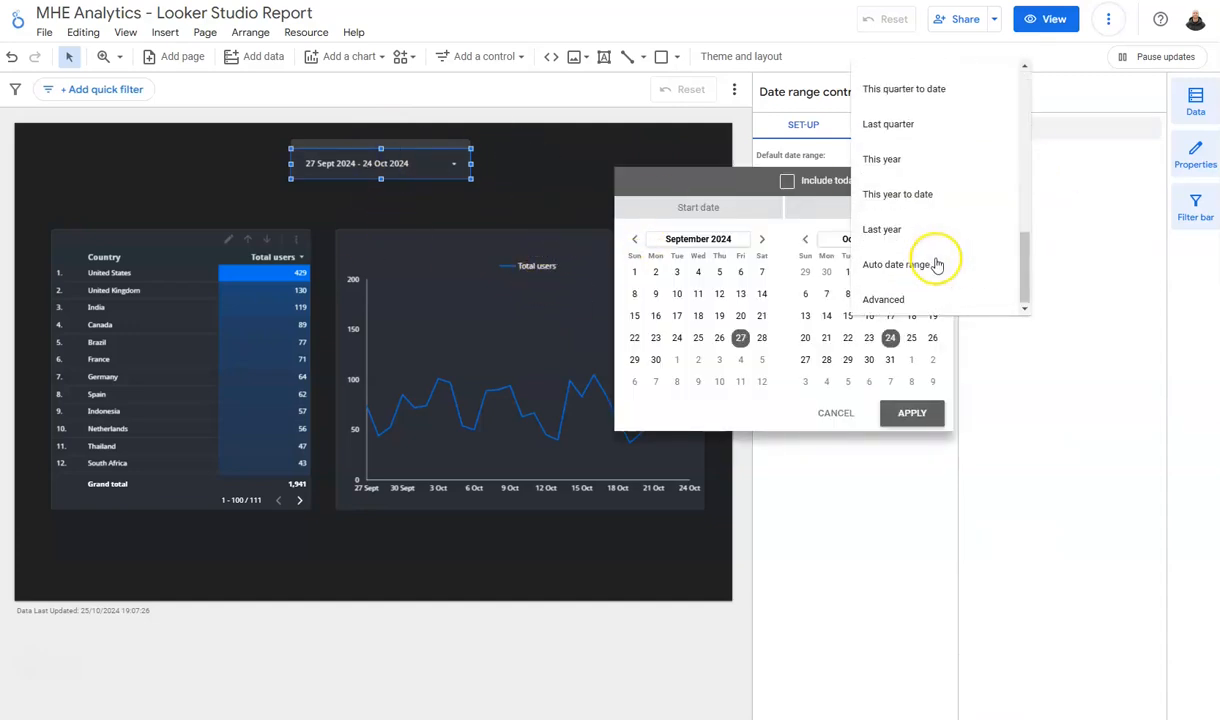
left_click(884, 300)
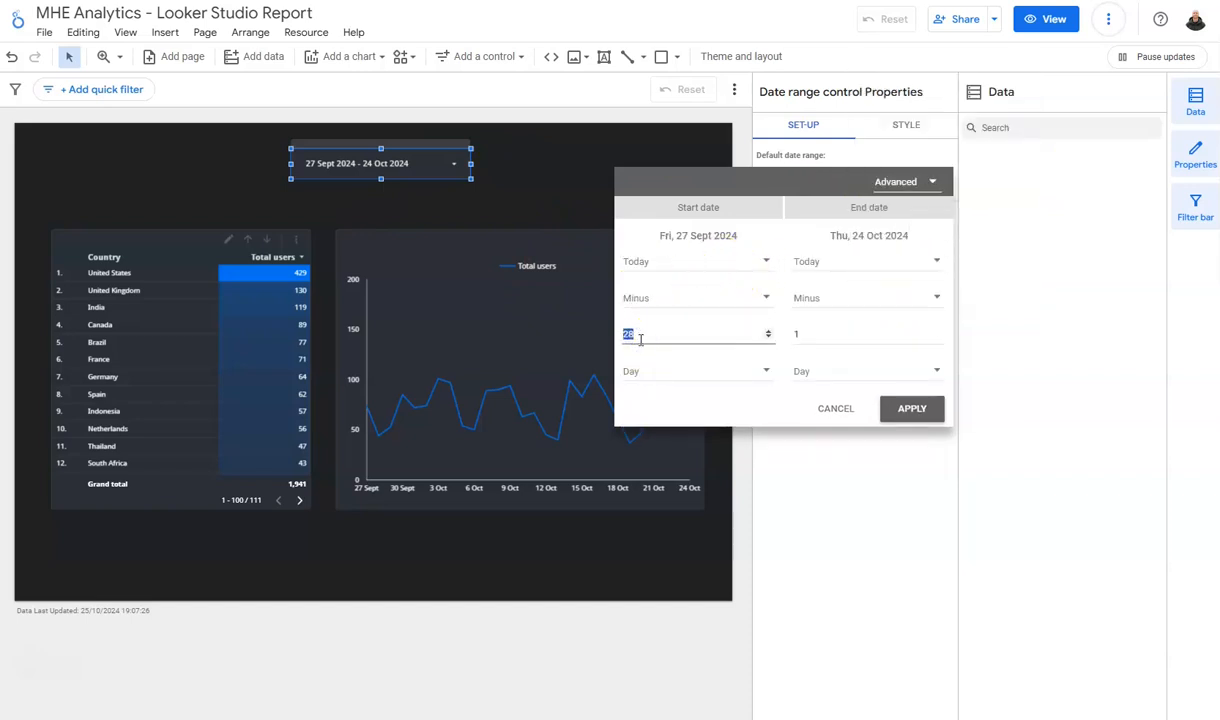
type("2")
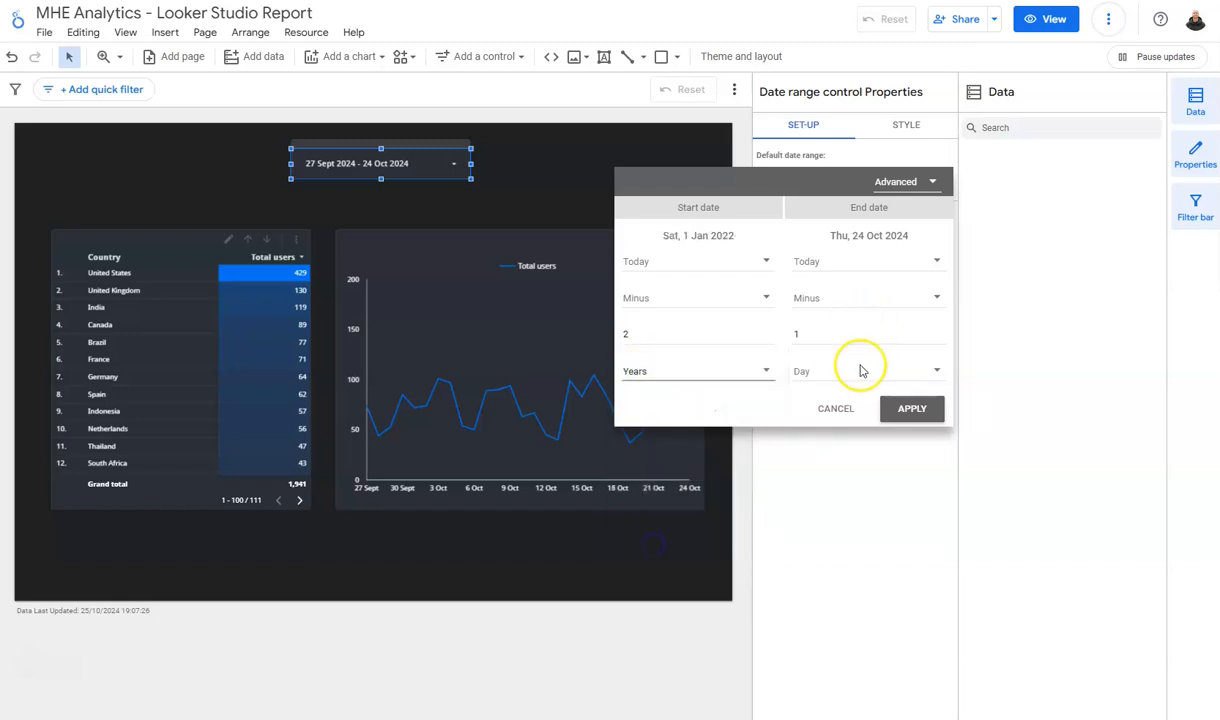
left_click(912, 408)
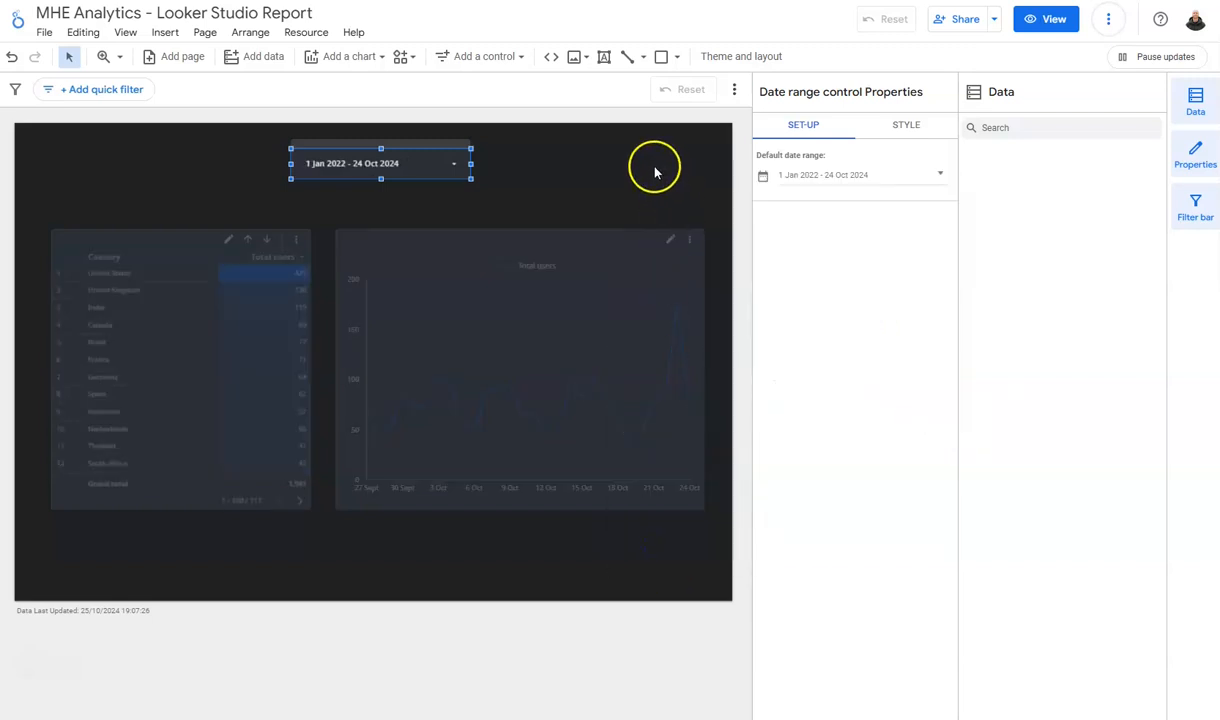
Step: Preview the report with users covering 1 Jan 2022 to 24 Oct 2024
left_click(656, 168)
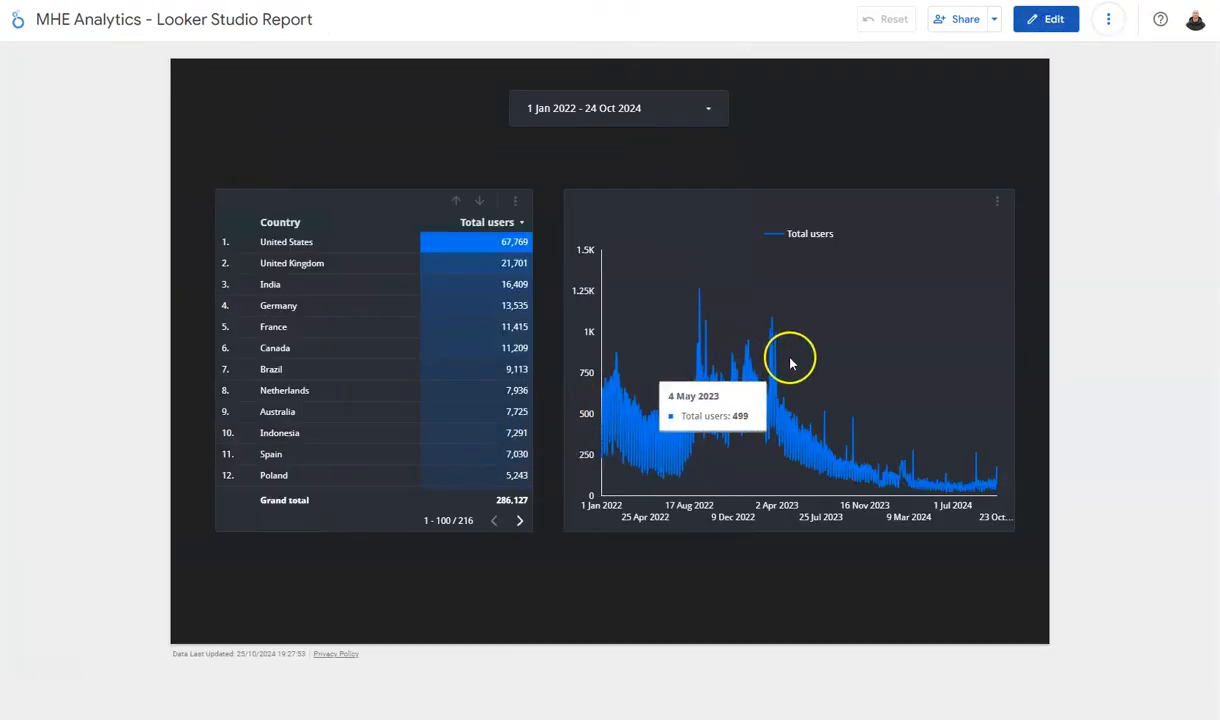
mouse_move(714, 330)
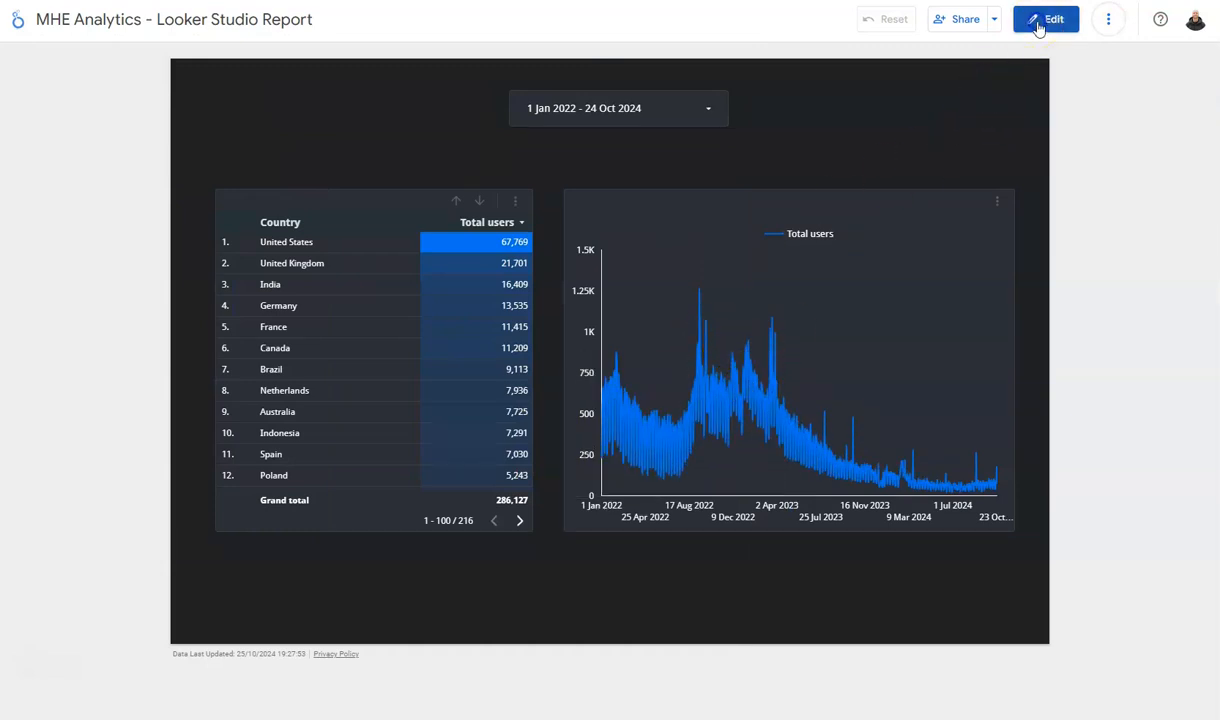
Step: Switch on drill-down for the line chart and make Year Month its default level
left_click(1046, 18)
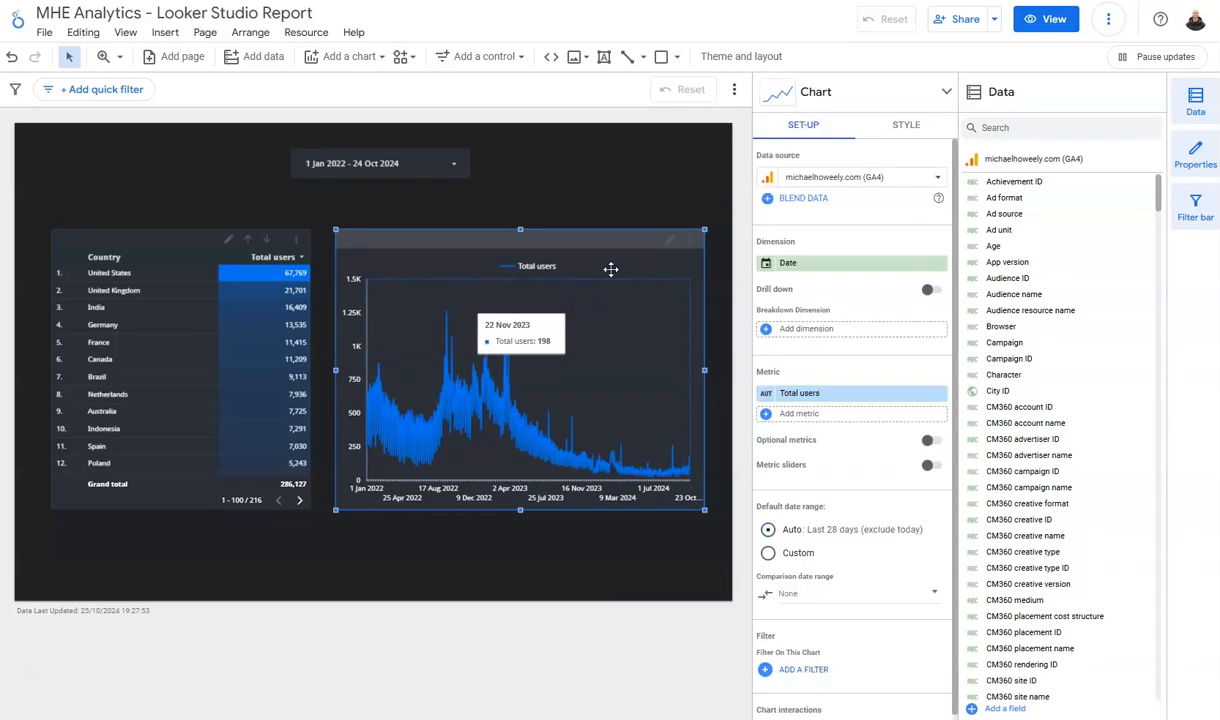
mouse_move(532, 186)
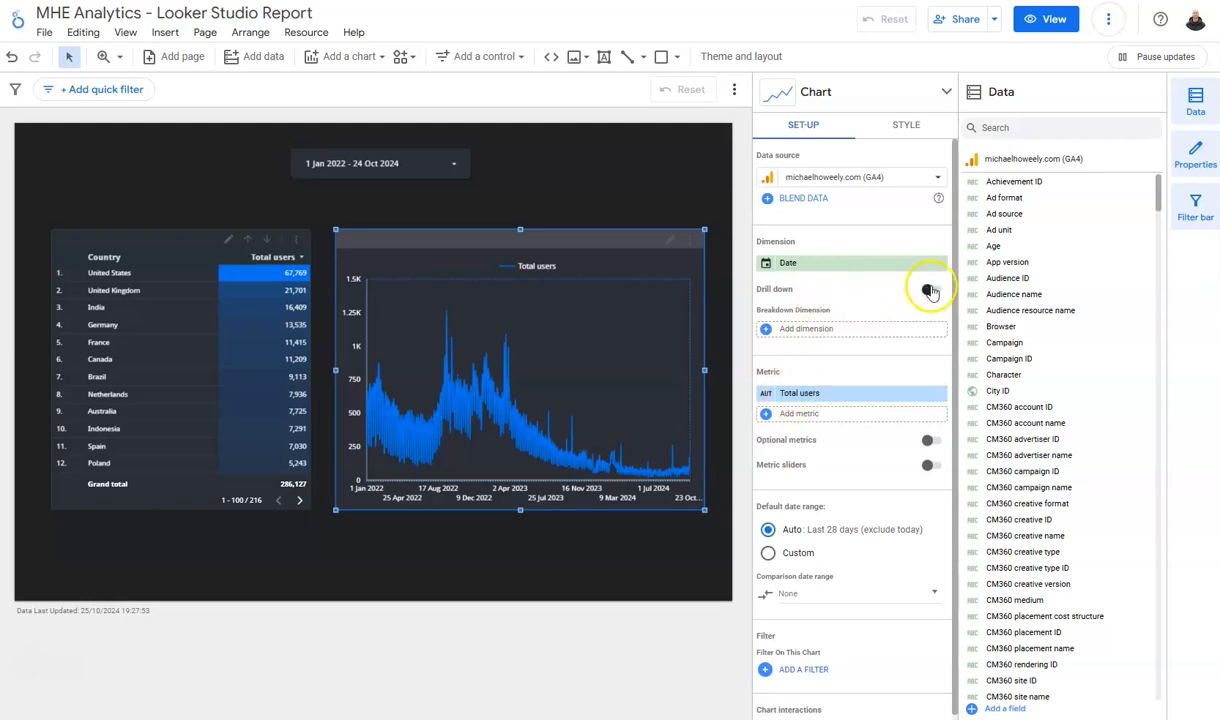
left_click(928, 288)
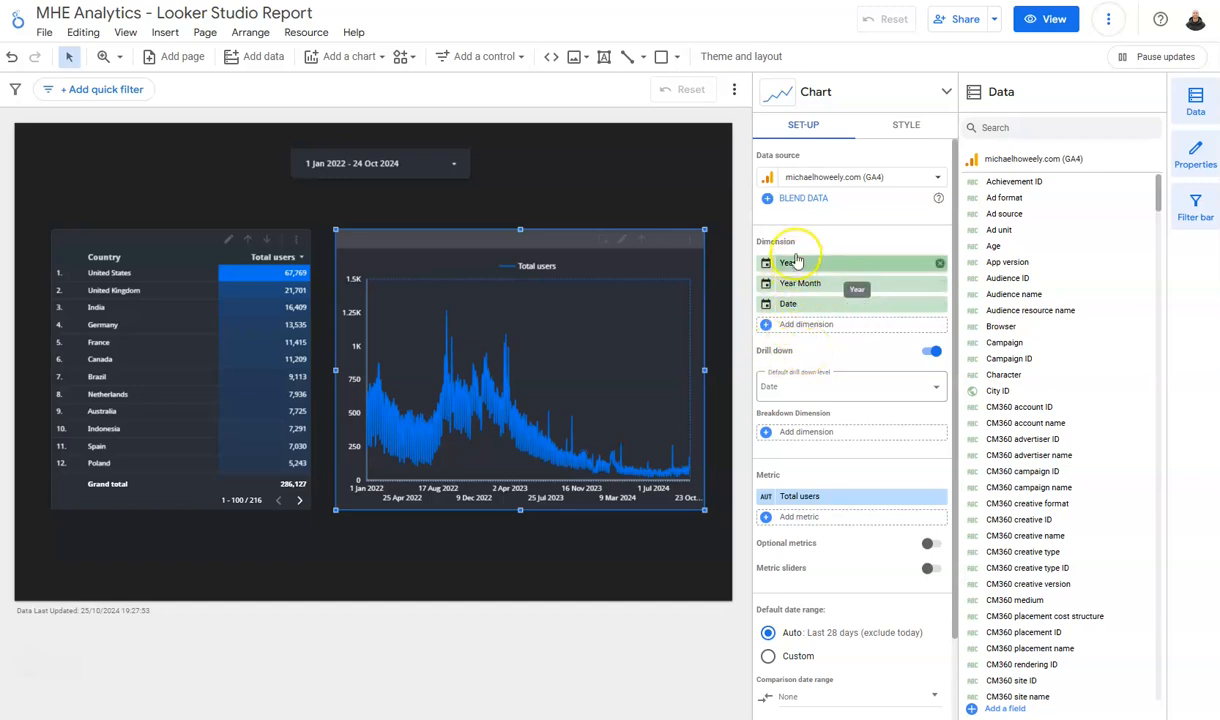
left_click(852, 386)
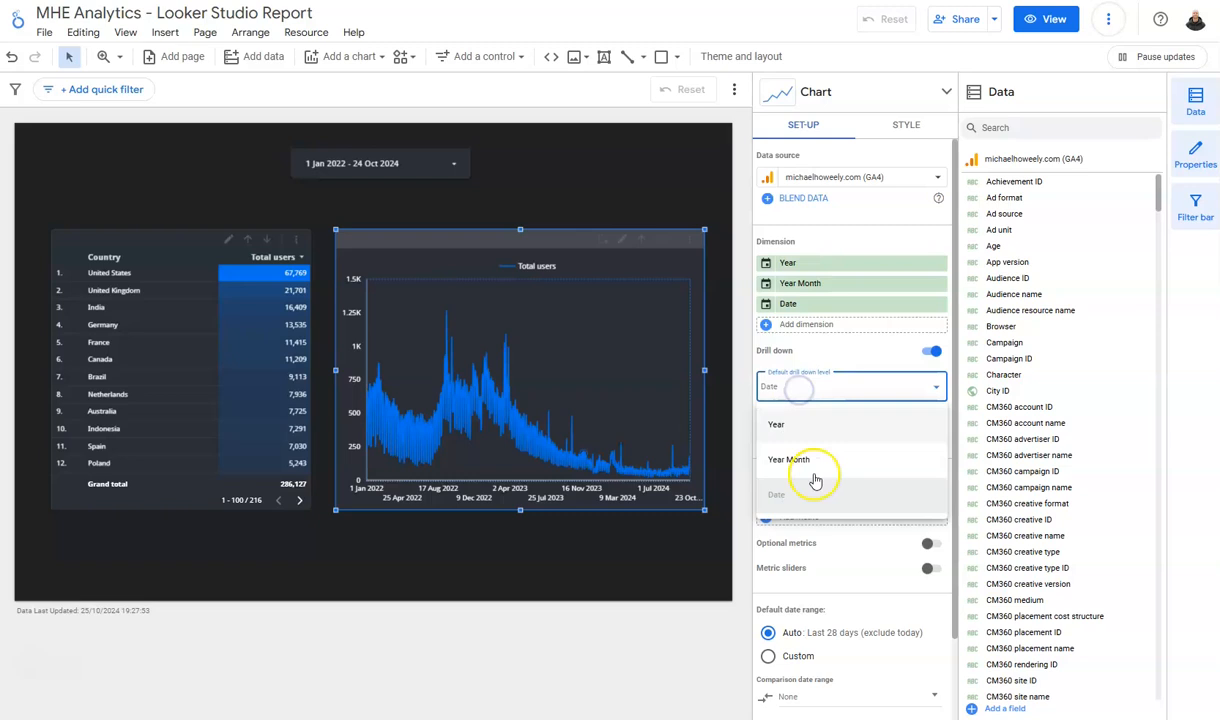
left_click(788, 458)
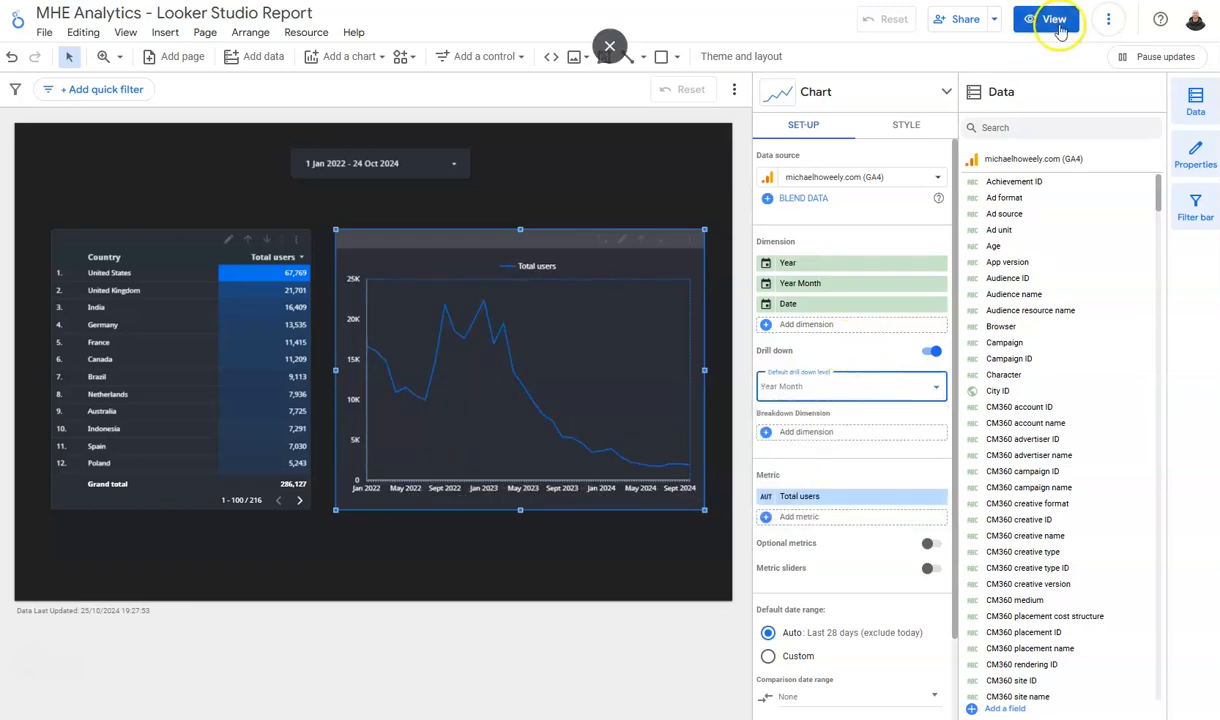
Step: Preview the report with the chart plotting monthly users from Jan 2022 to Sept 2024
left_click(1054, 20)
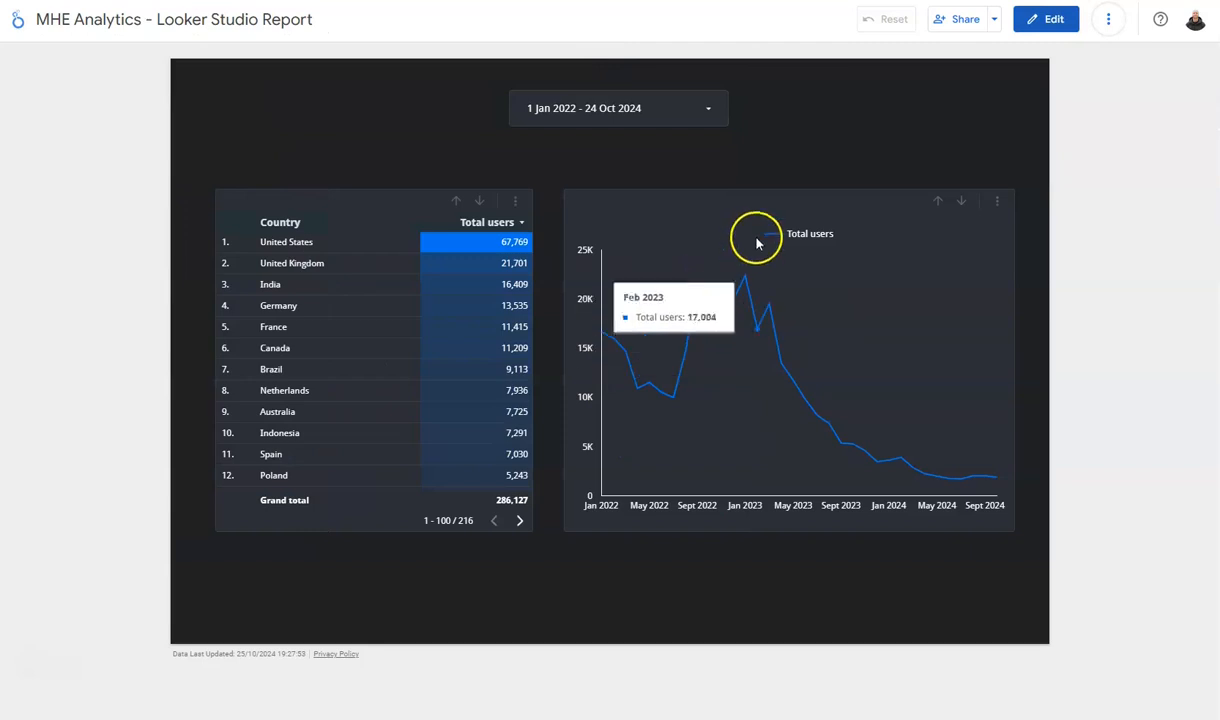
mouse_move(968, 444)
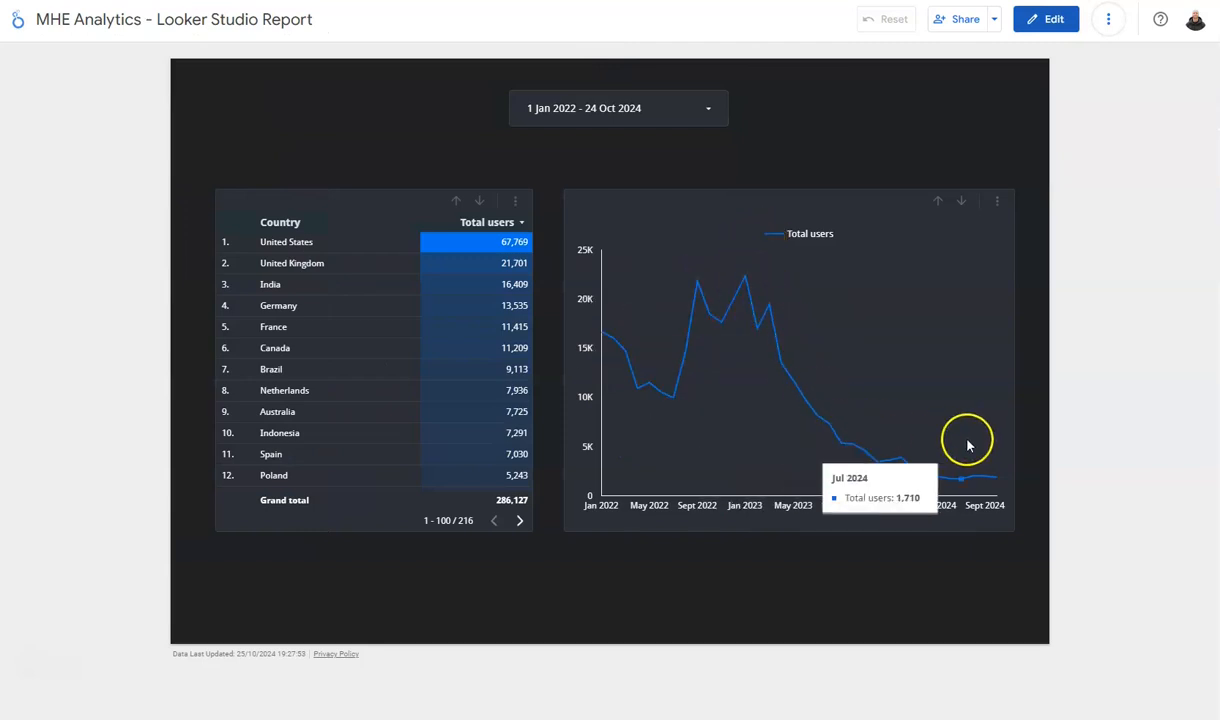
mouse_move(940, 200)
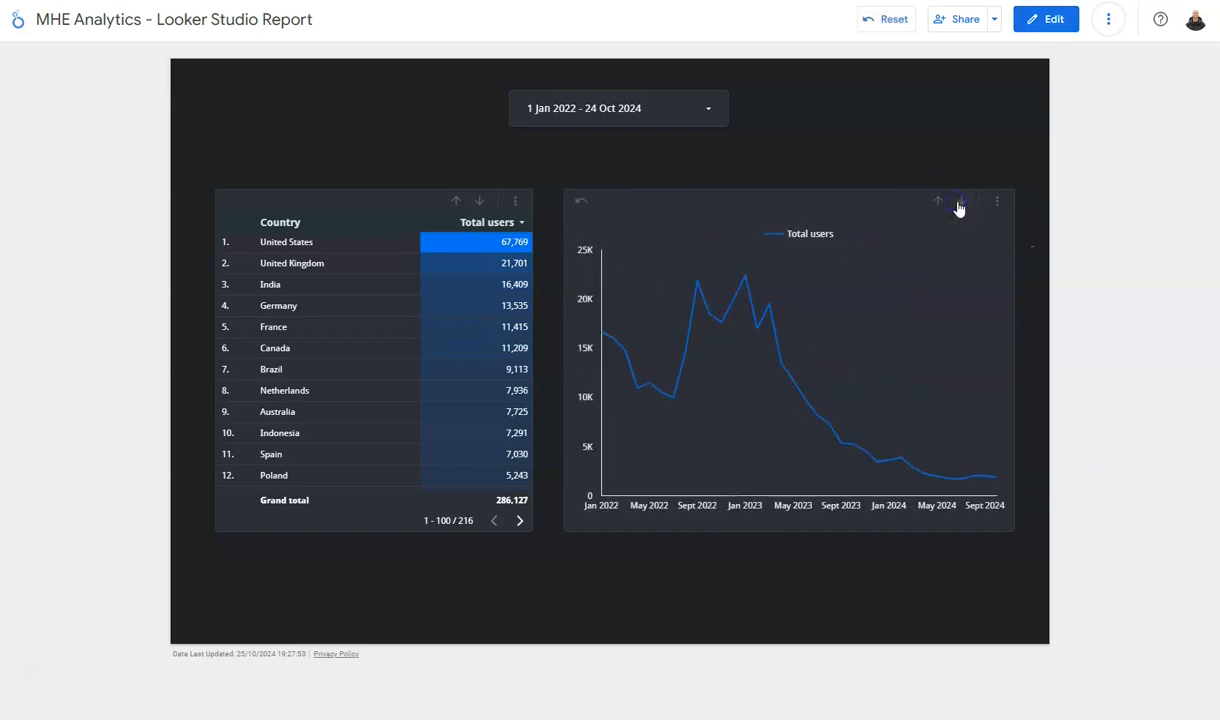
mouse_move(936, 200)
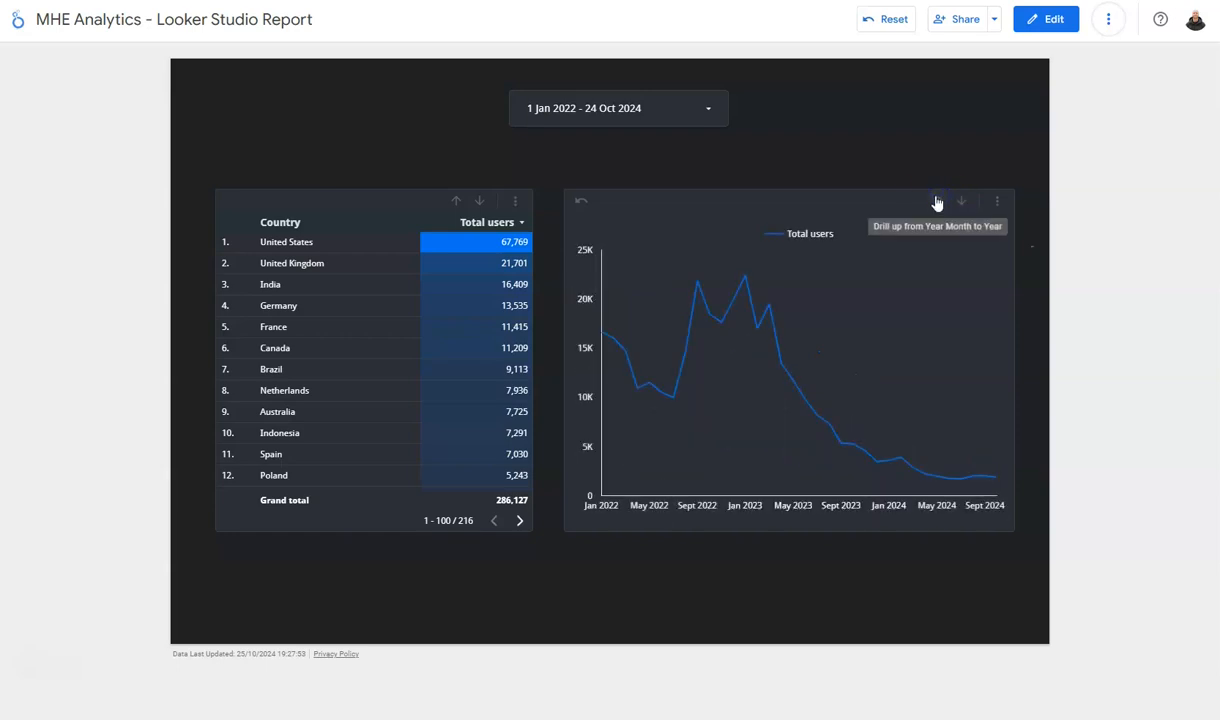
mouse_move(784, 148)
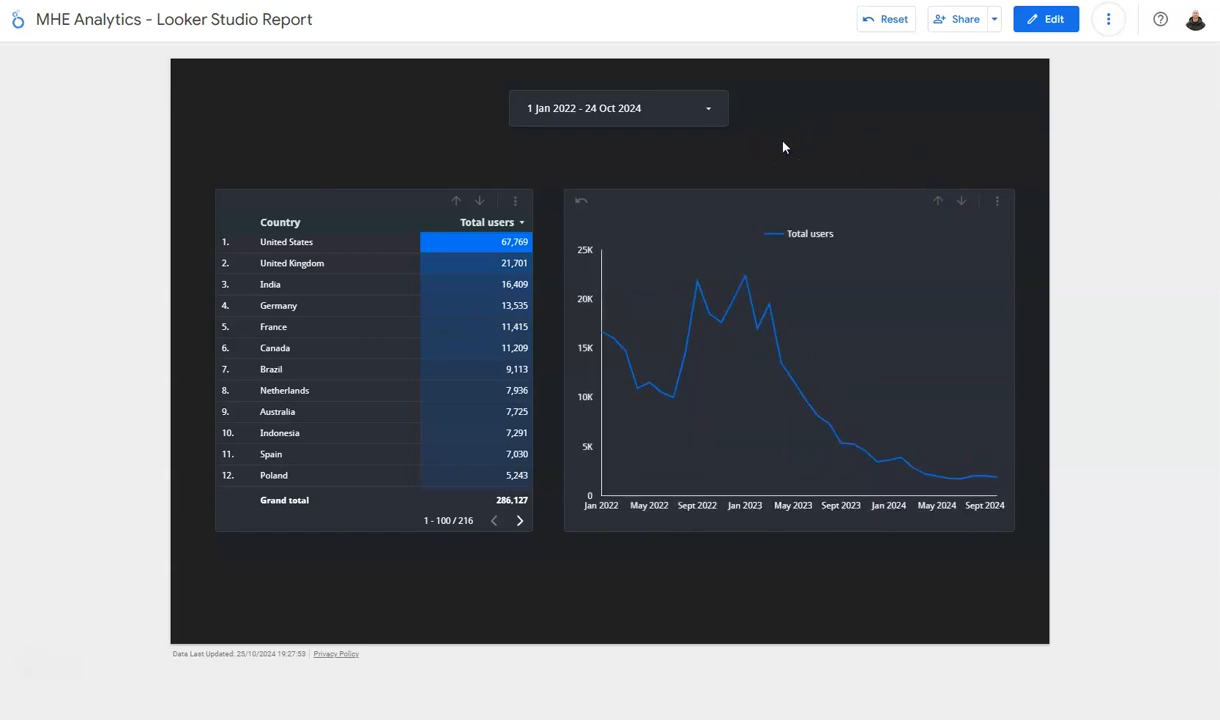